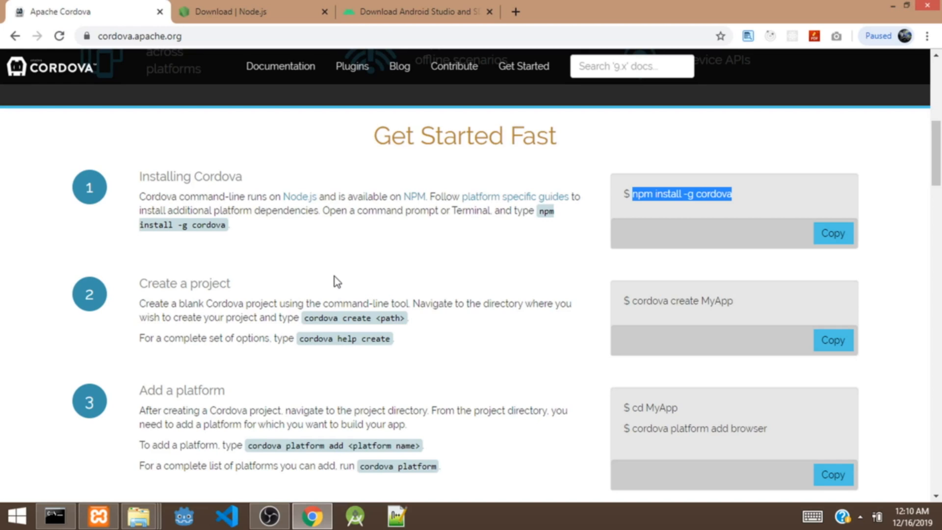
mouse_move(329, 275)
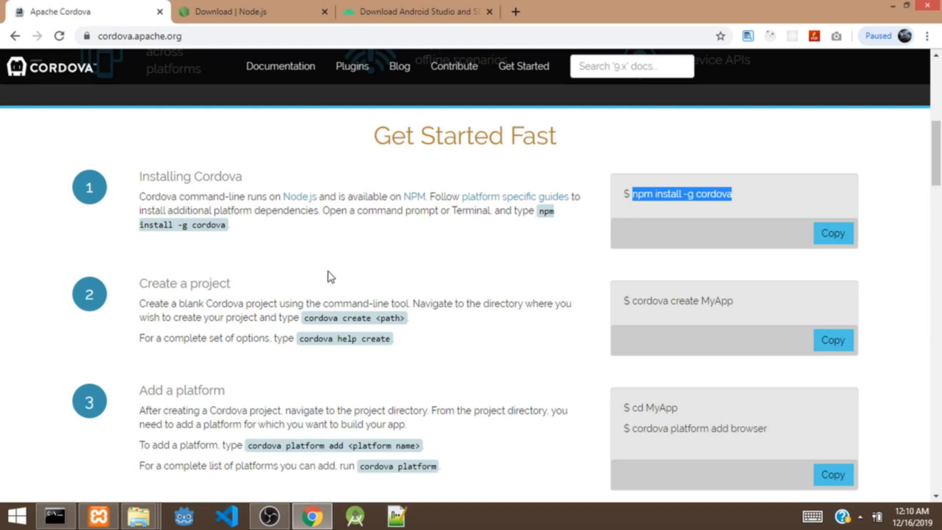
Step: Review the Node.js download page, then the Android Studio download page in Chrome
left_click(252, 11)
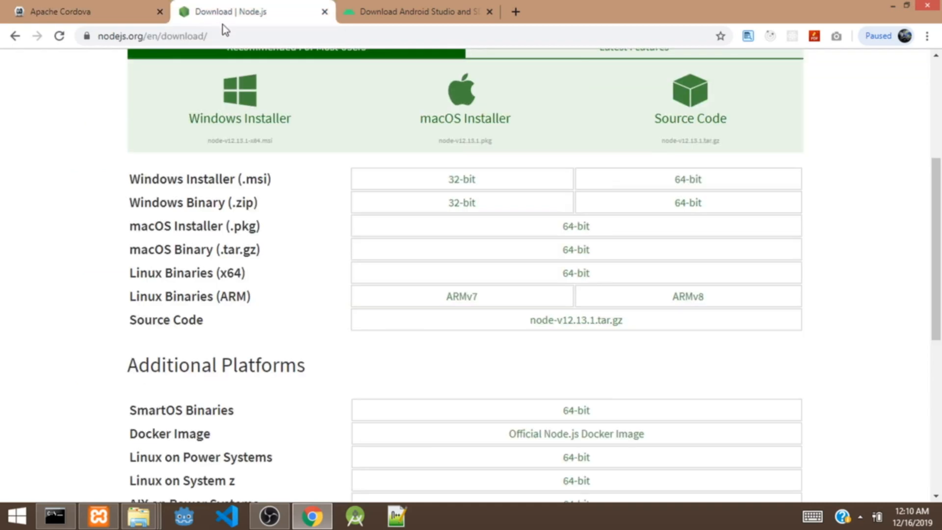
left_click(153, 35)
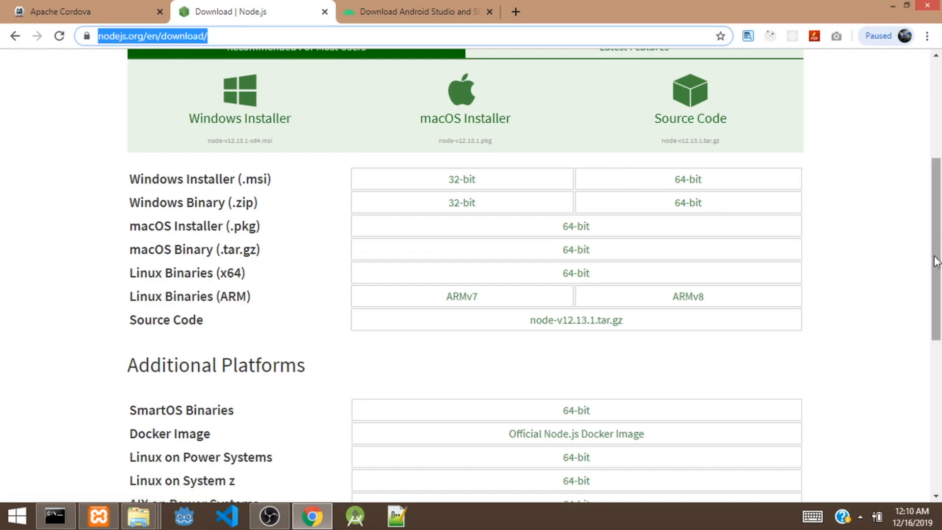
left_click(419, 11)
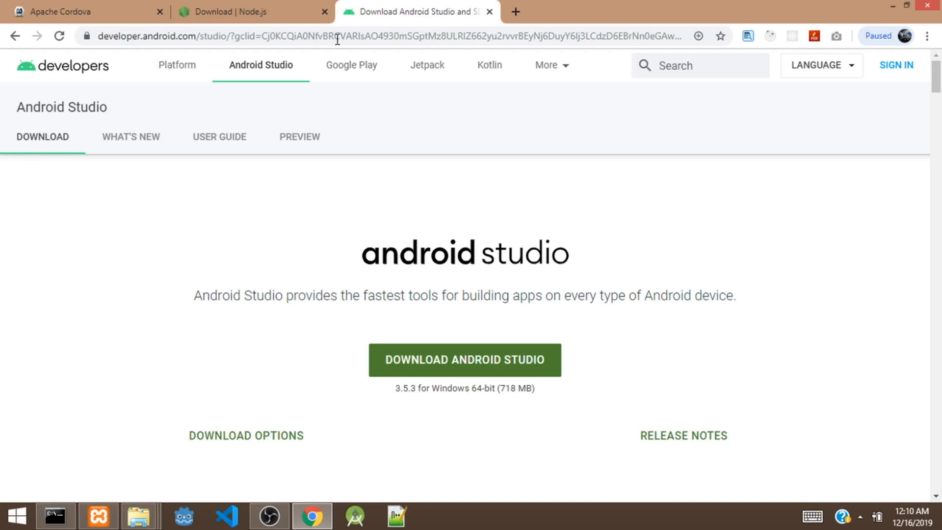
mouse_move(224, 78)
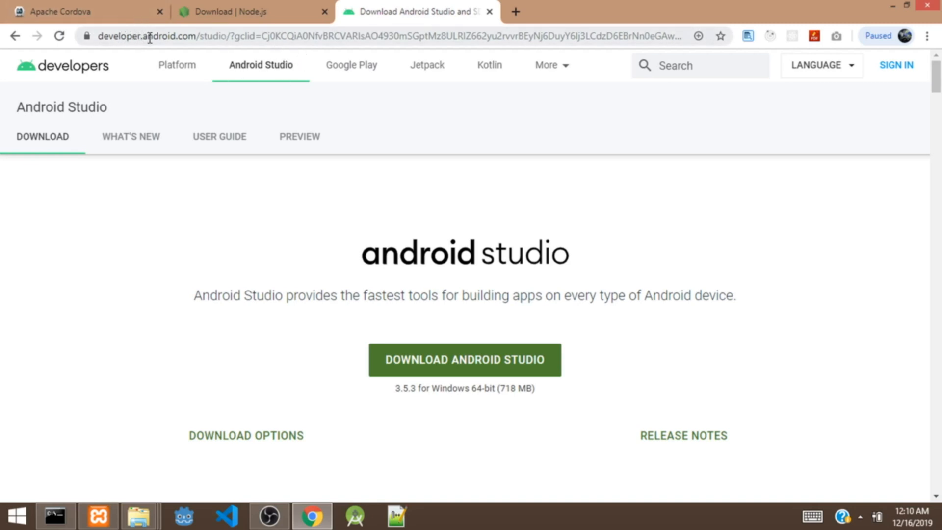
mouse_move(177, 35)
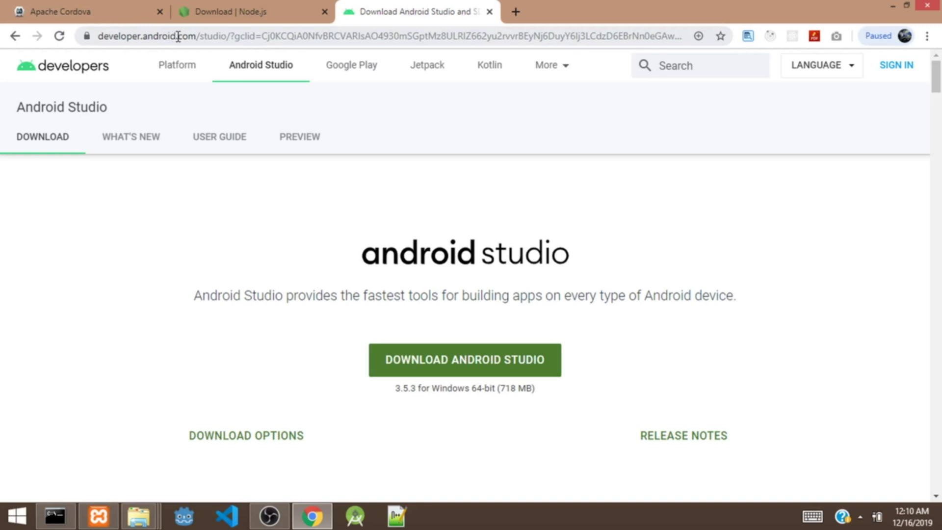
mouse_move(437, 404)
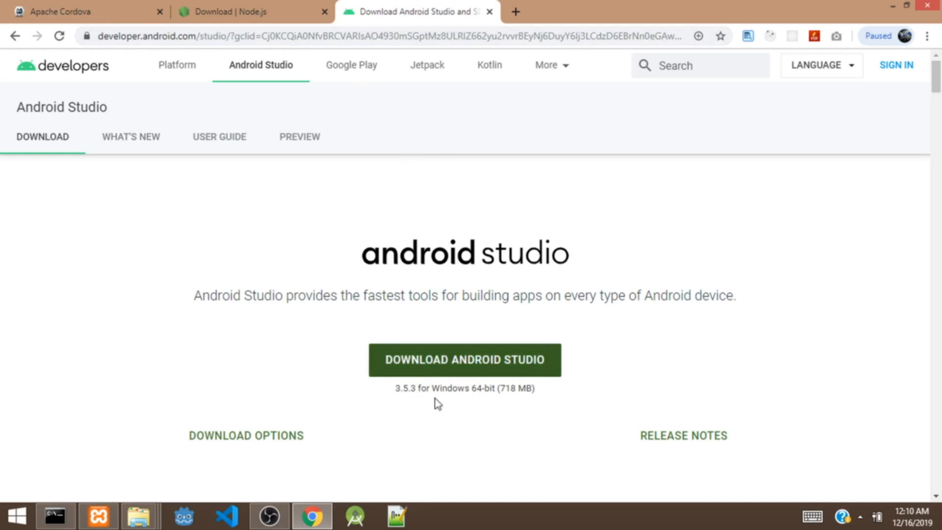
mouse_move(171, 14)
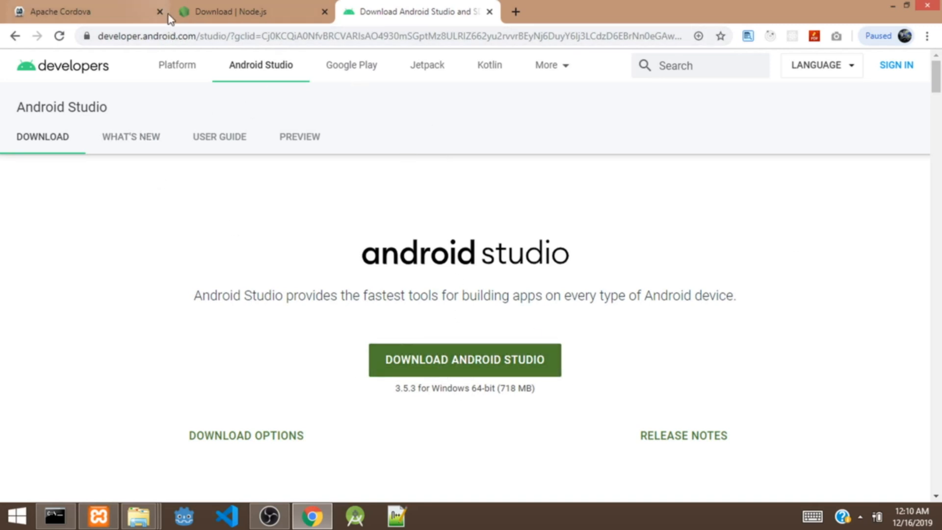
mouse_move(225, 11)
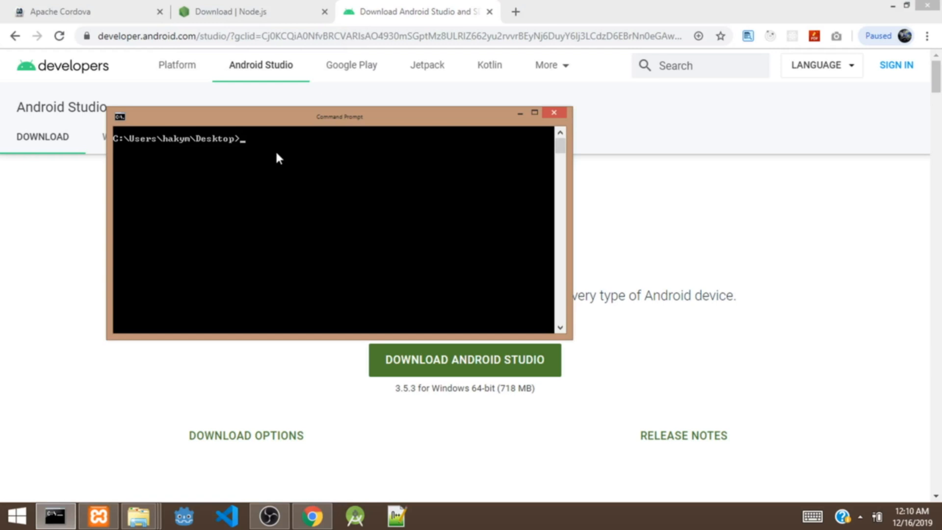
Step: Run 'node -v' to confirm Node.js v10.16.3 is installed
type("node")
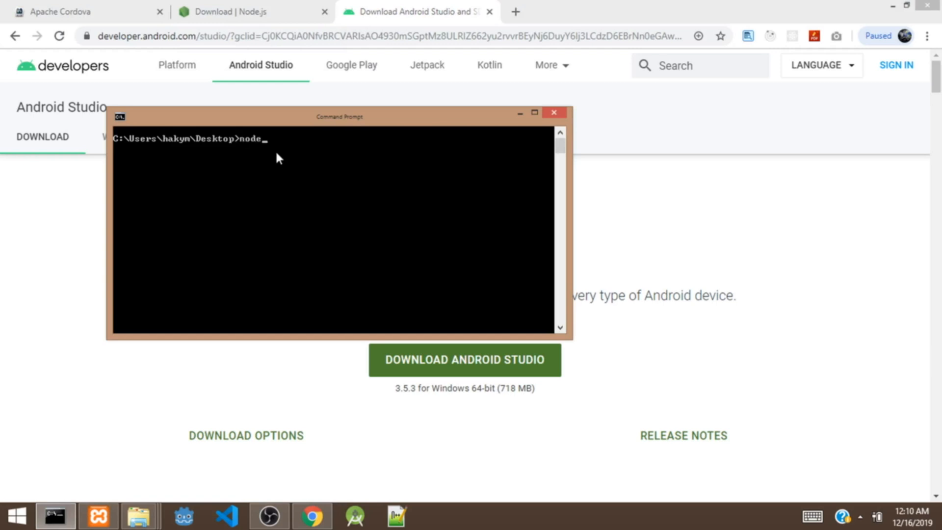
type("-v")
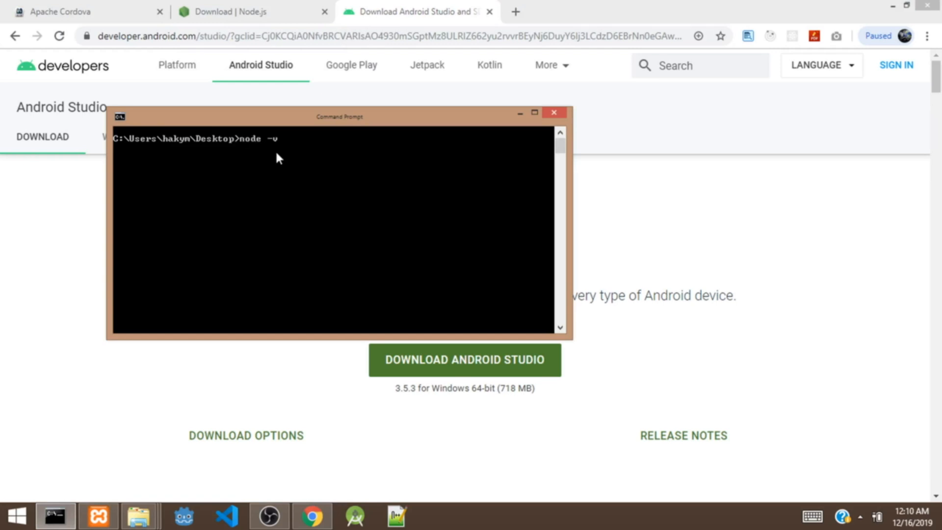
key("Return")
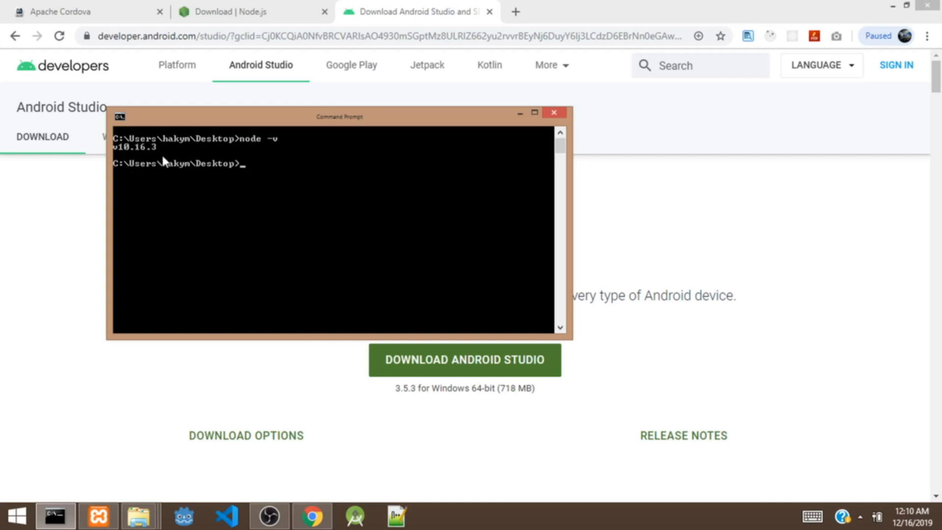
mouse_move(286, 217)
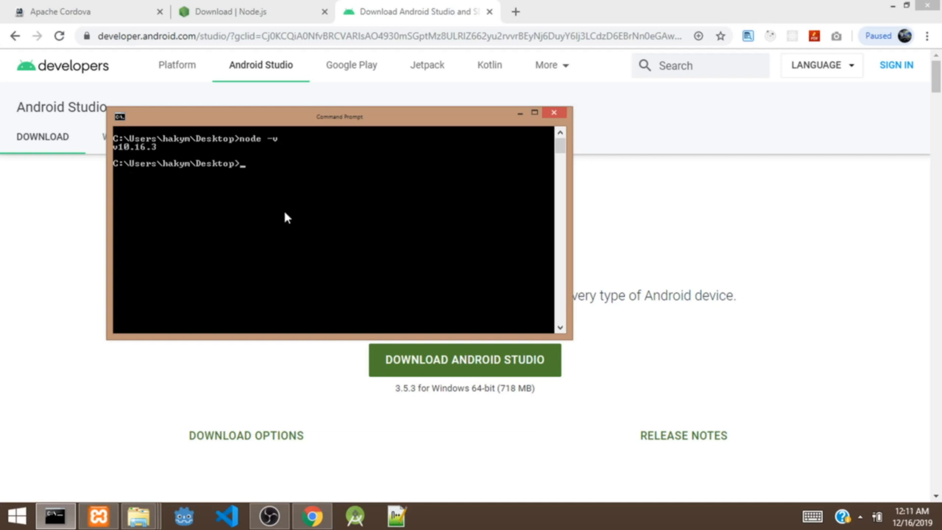
mouse_move(285, 199)
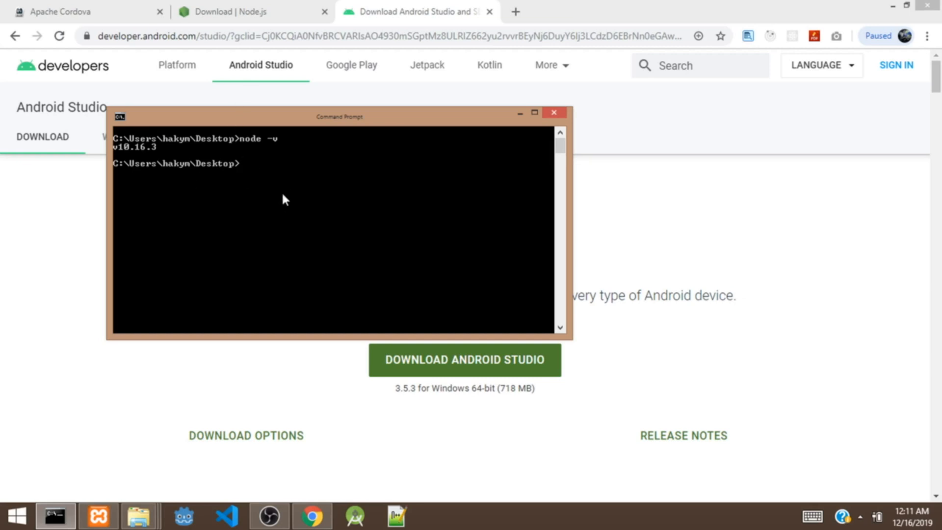
Step: Paste the site's 'npm install -g cordova' command into Command Prompt to install Cordova
left_click(84, 12)
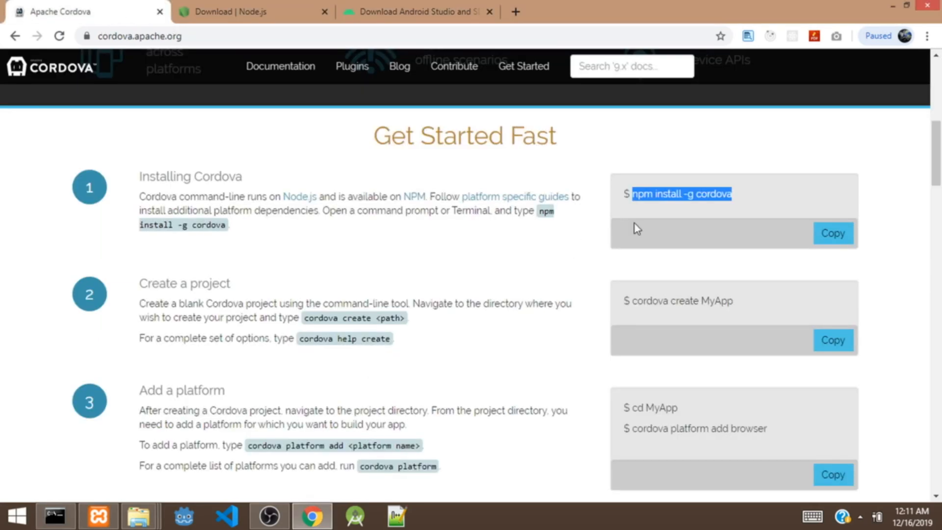
mouse_move(745, 199)
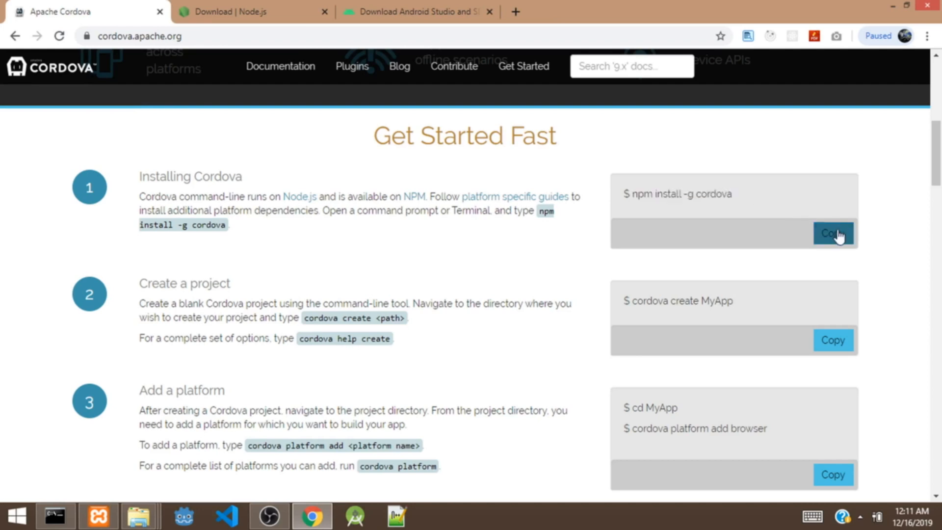
mouse_move(256, 362)
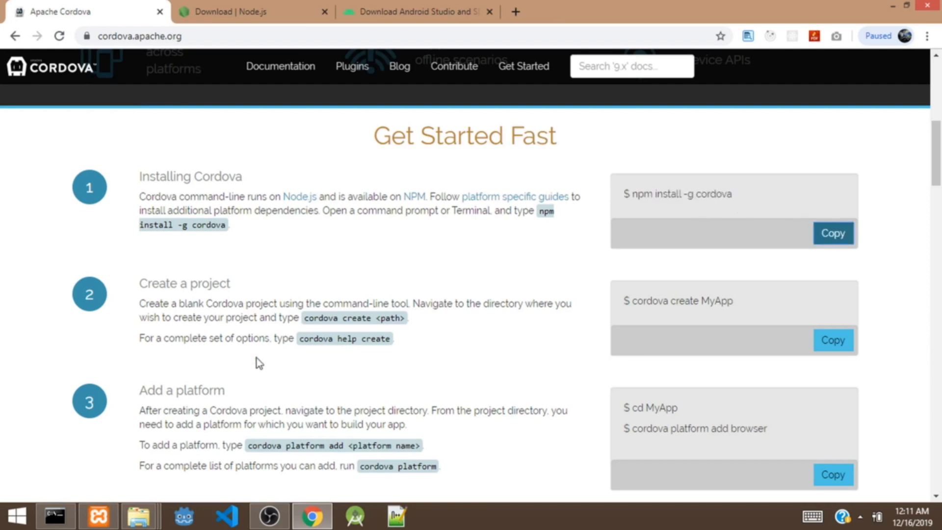
left_click(54, 516)
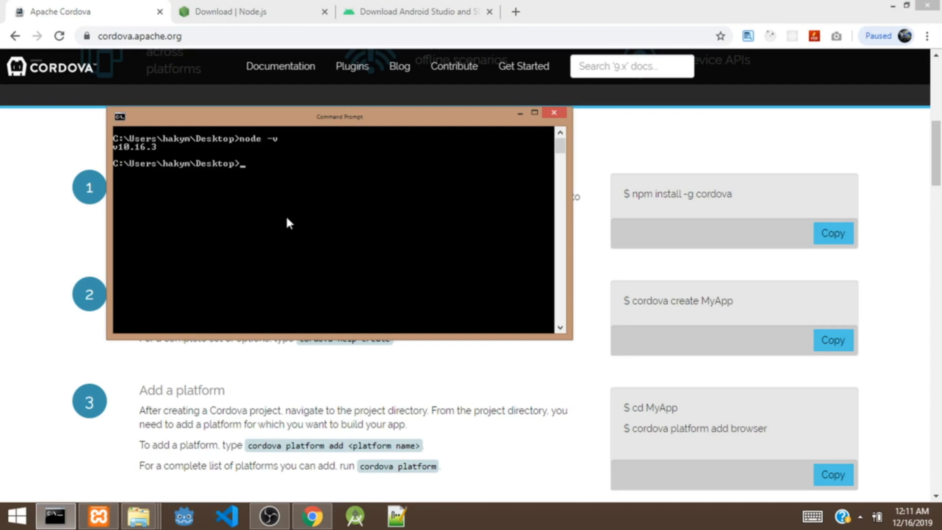
right_click(289, 222)
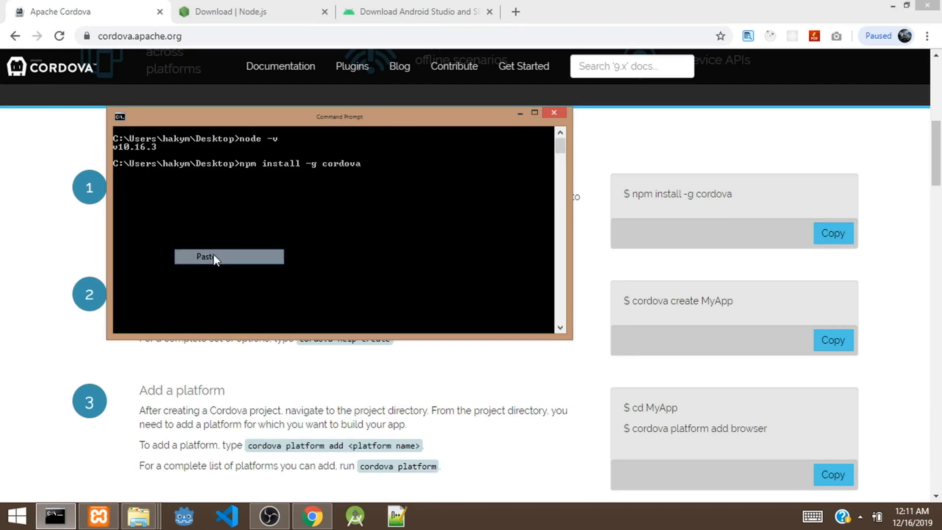
left_click(204, 256)
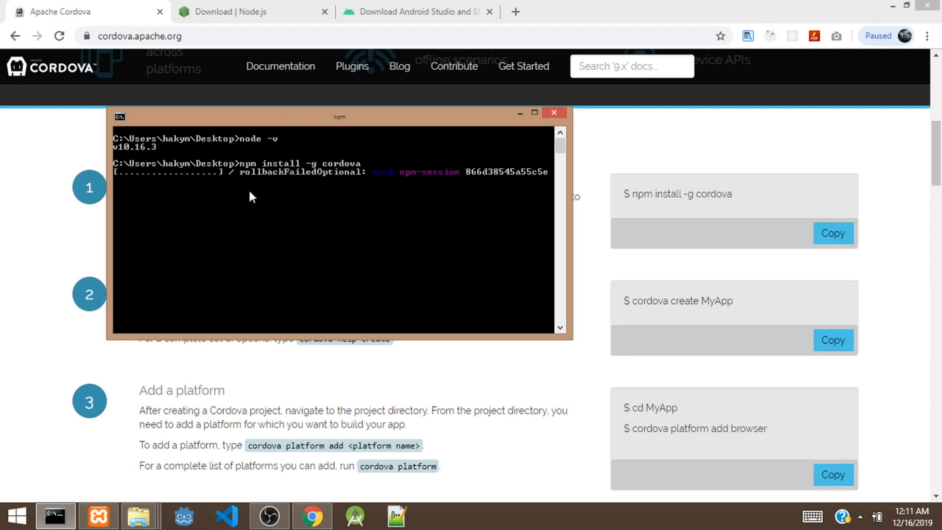
mouse_move(266, 259)
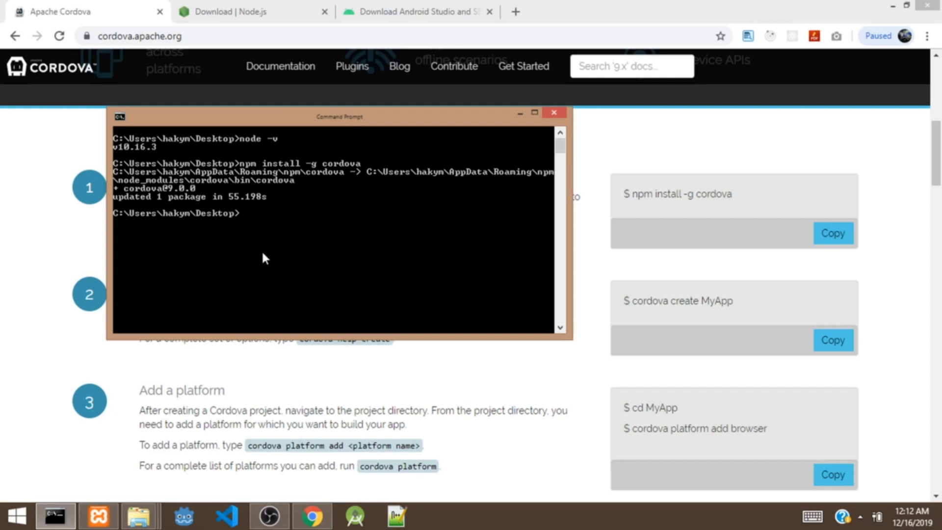
mouse_move(278, 223)
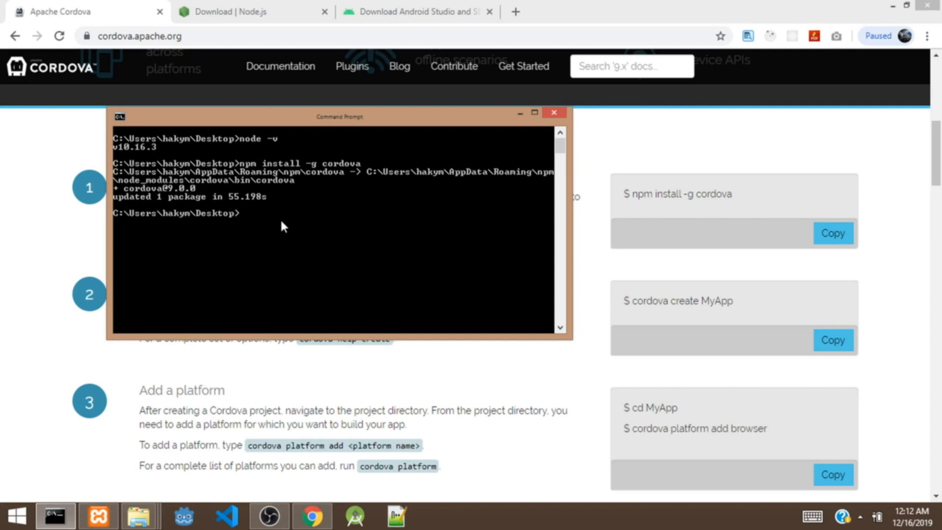
Step: Run 'cordova create hello com.example.helloWorld helloWorld', fixing a typo along the way
type("corod")
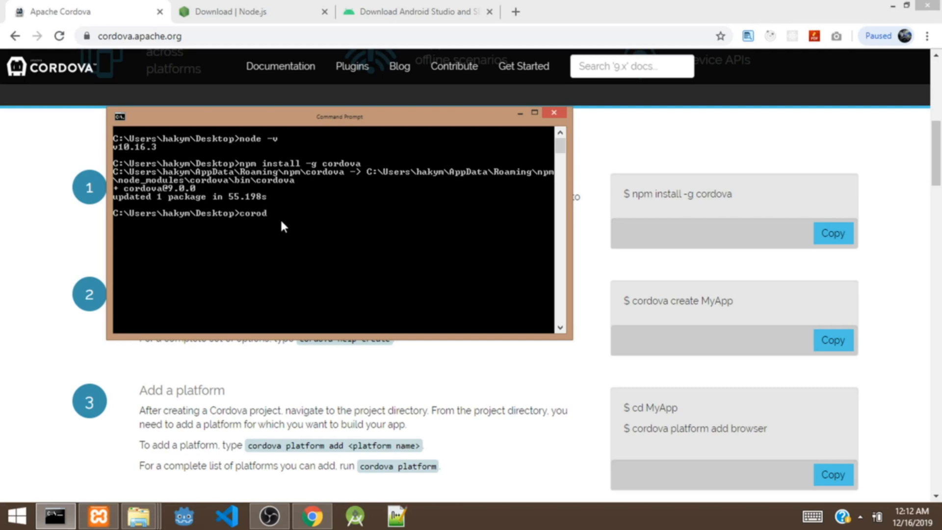
key("Backspace")
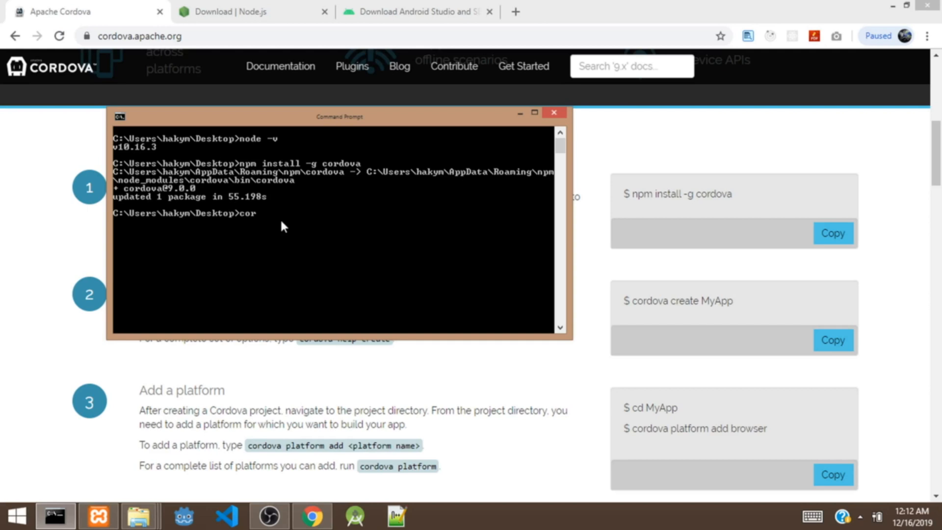
type("dova")
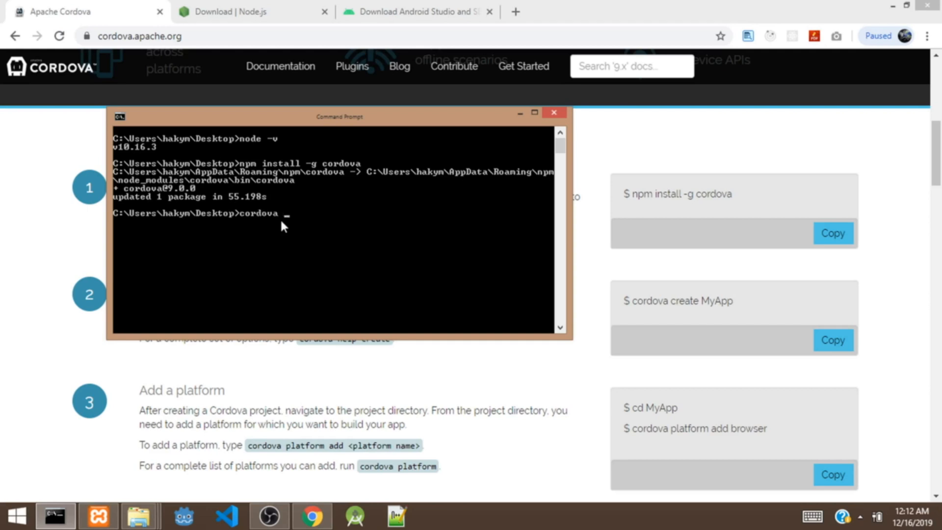
type("creat")
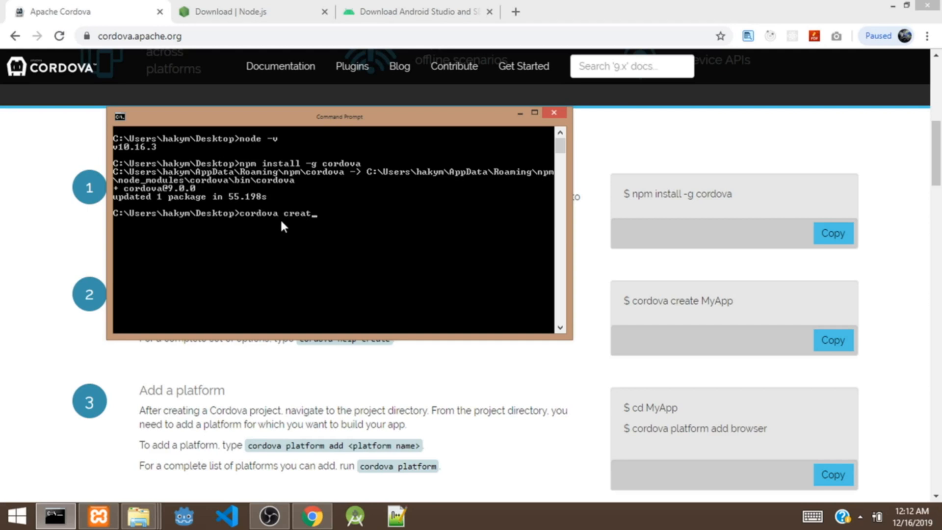
type("e")
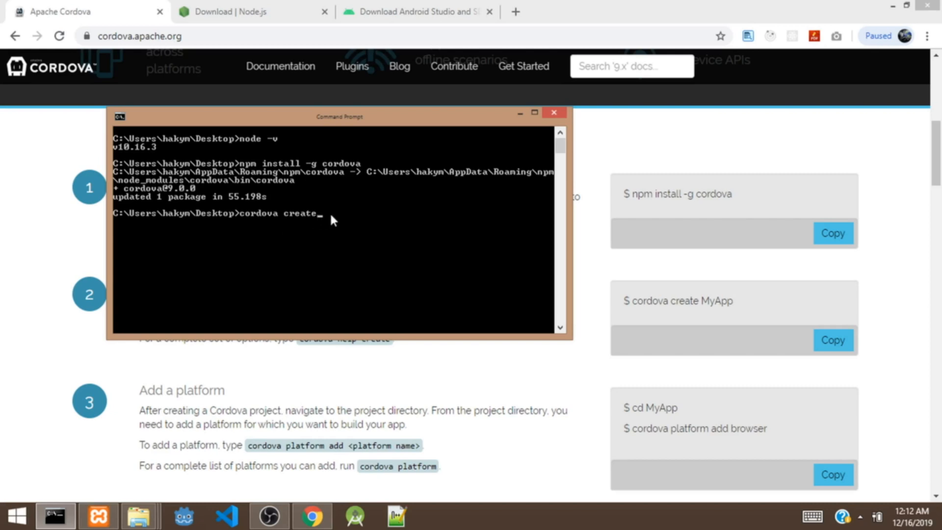
mouse_move(321, 220)
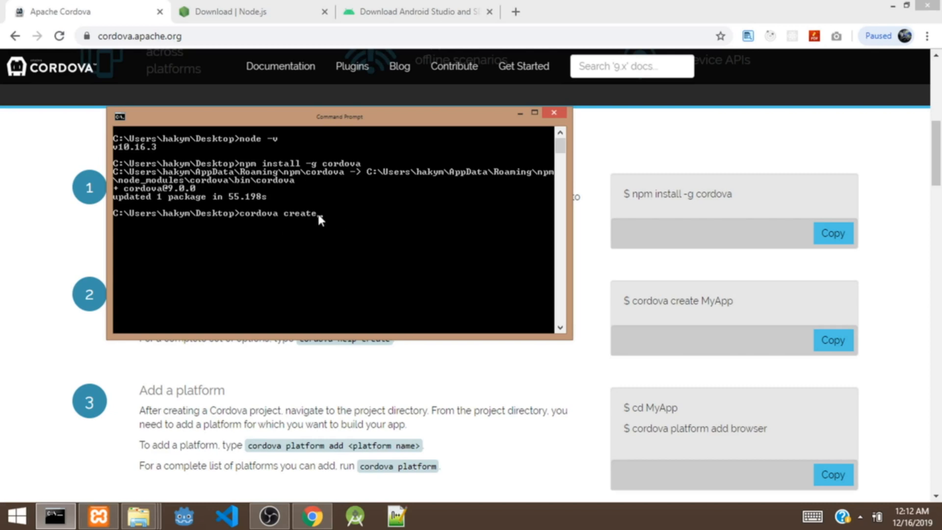
mouse_move(329, 221)
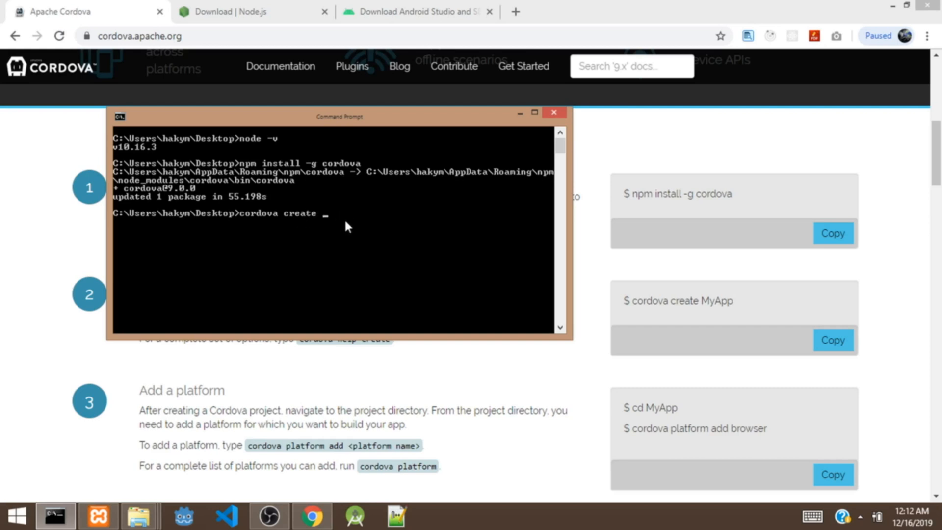
type("hello")
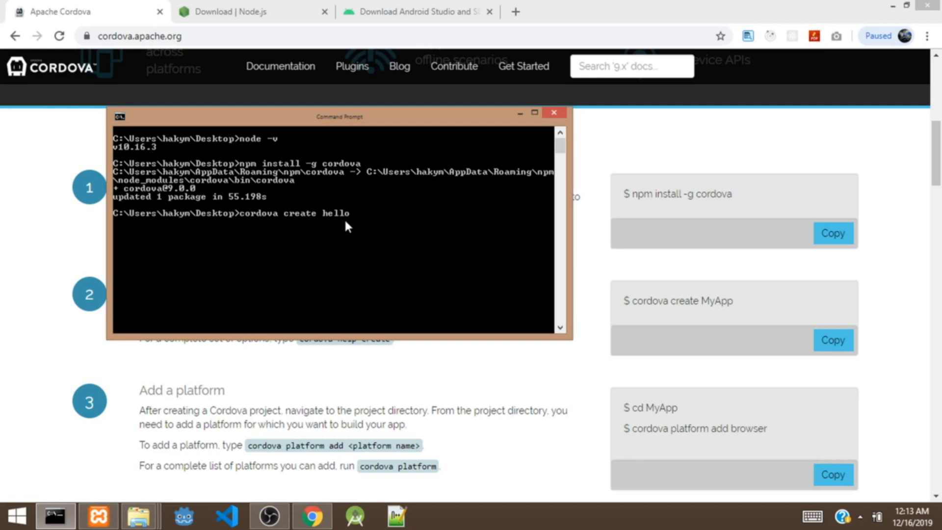
type("co")
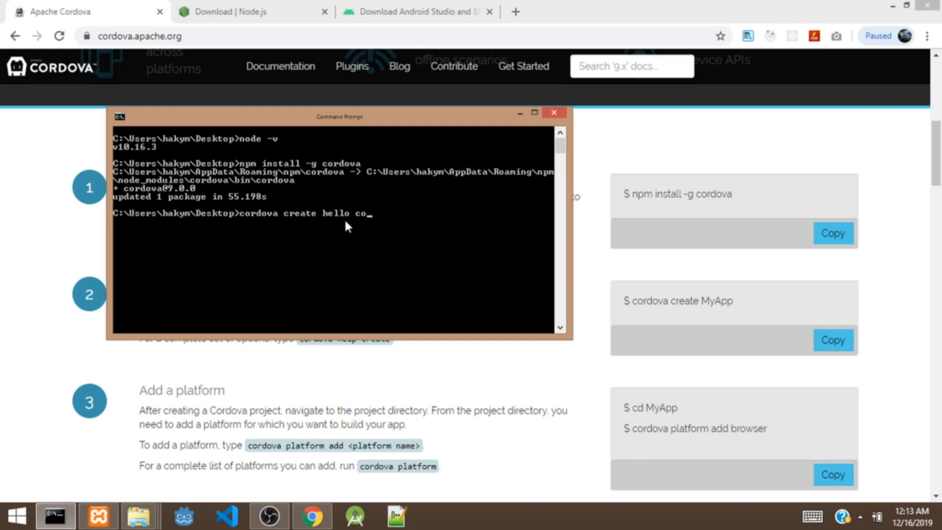
type("n.ex")
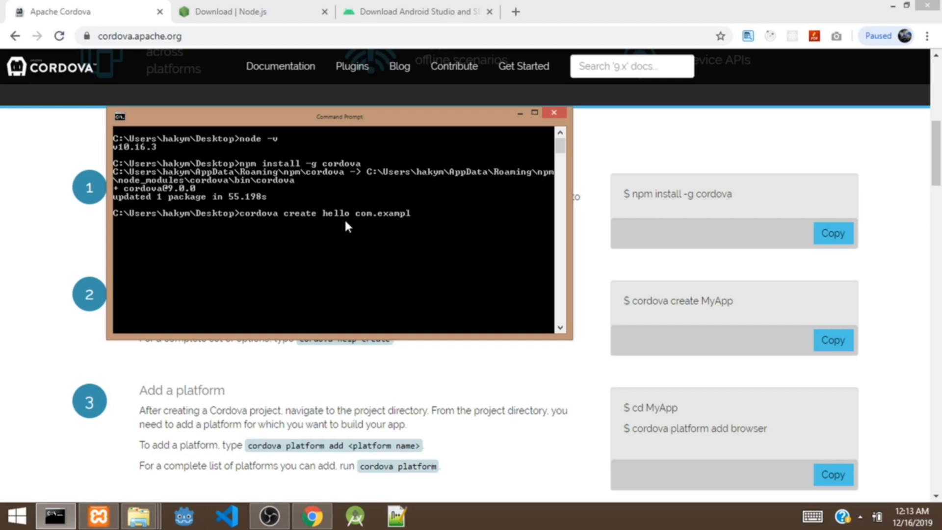
type("e.")
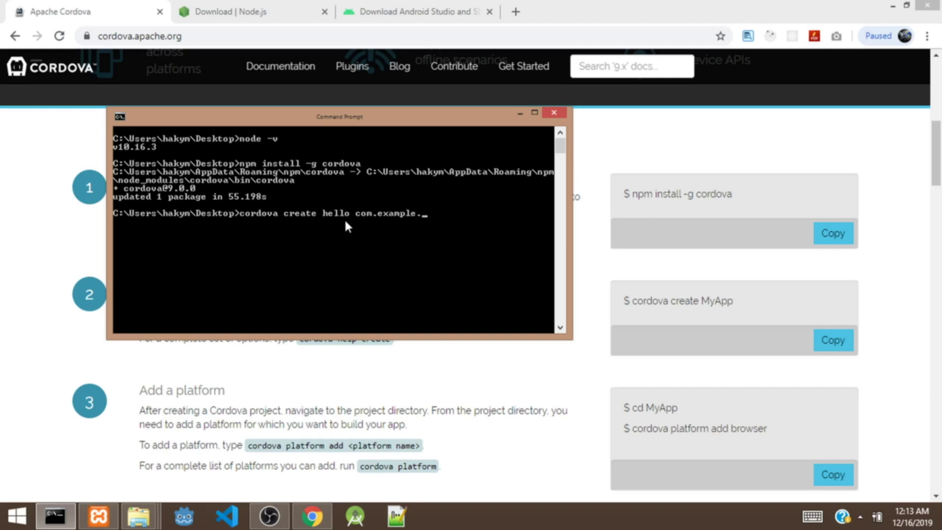
type("hel")
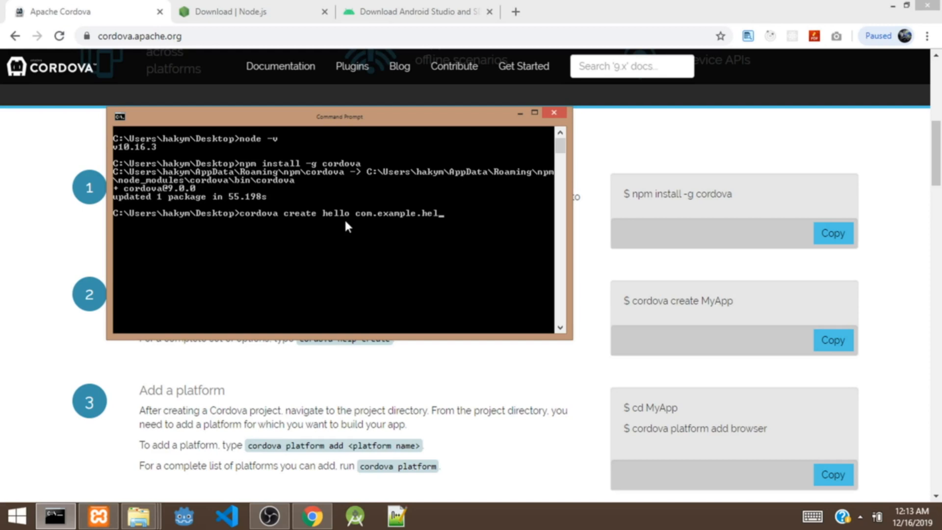
type("lo")
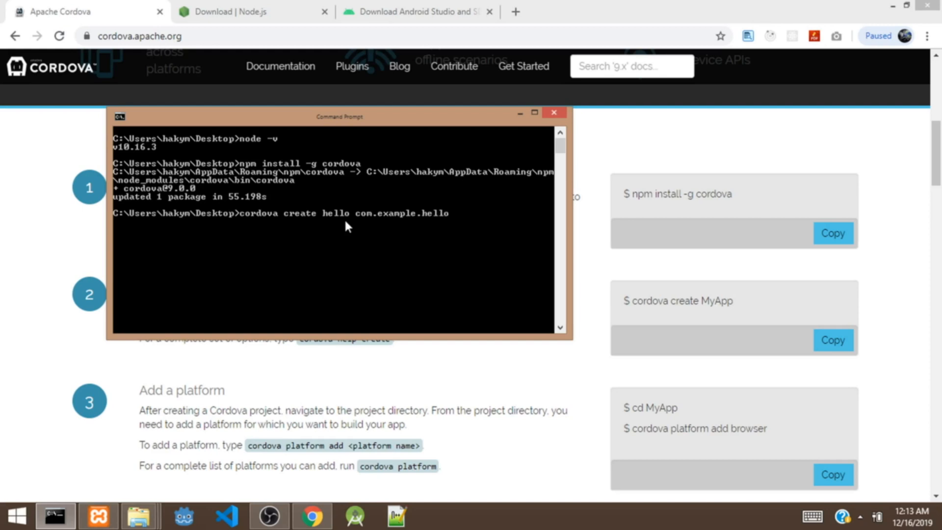
type("Worl")
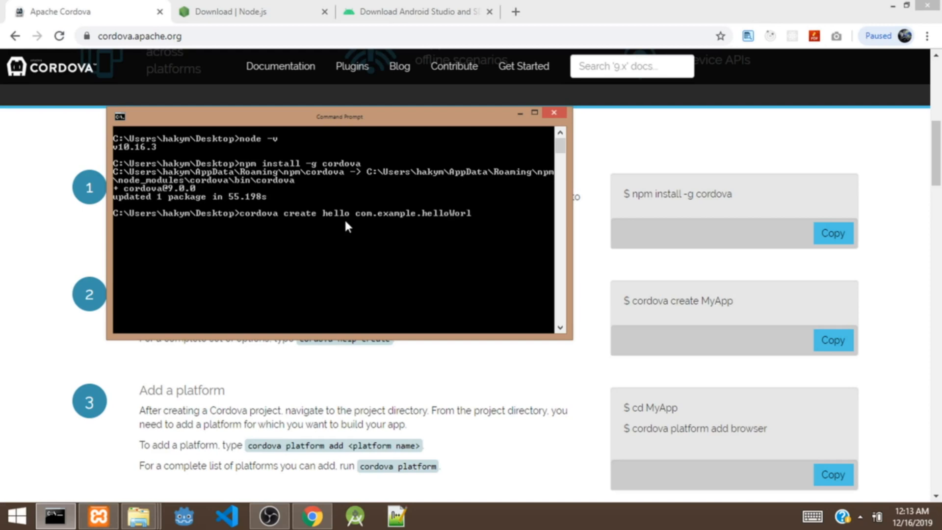
type("d")
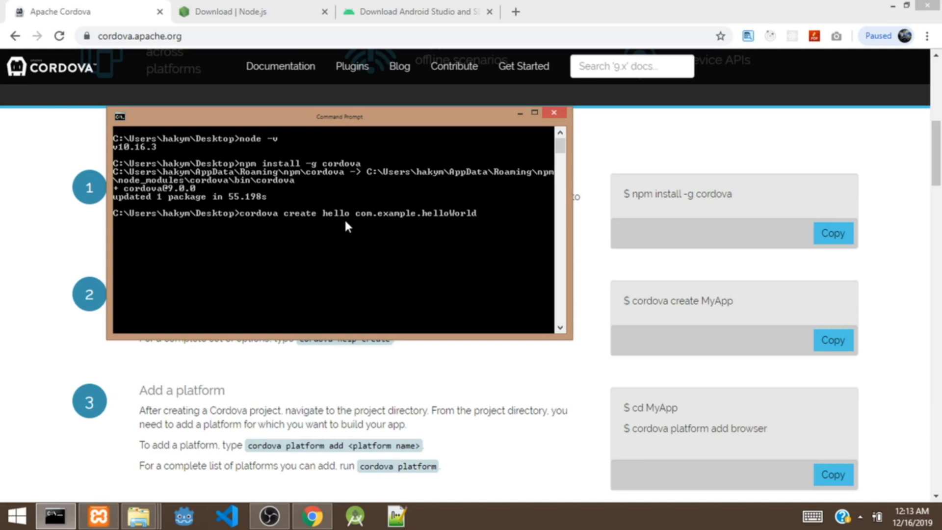
type("helloWorld")
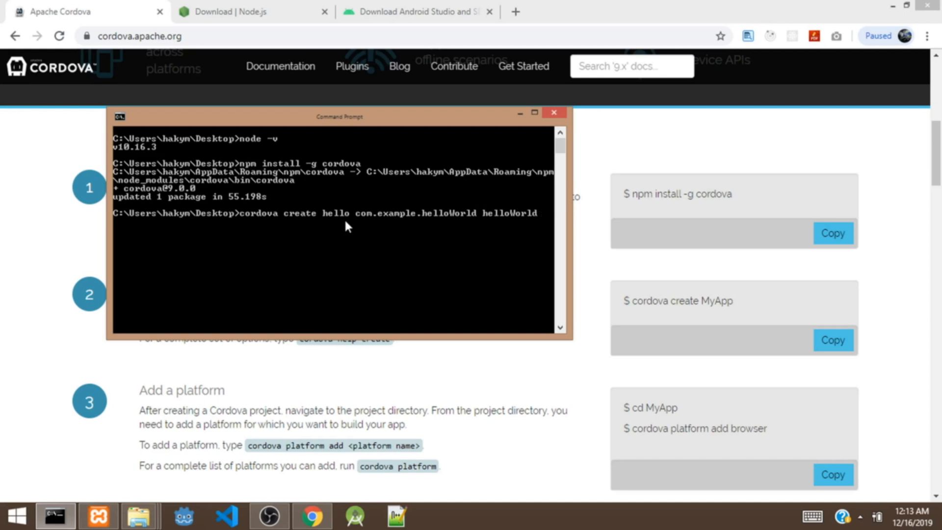
key("Return")
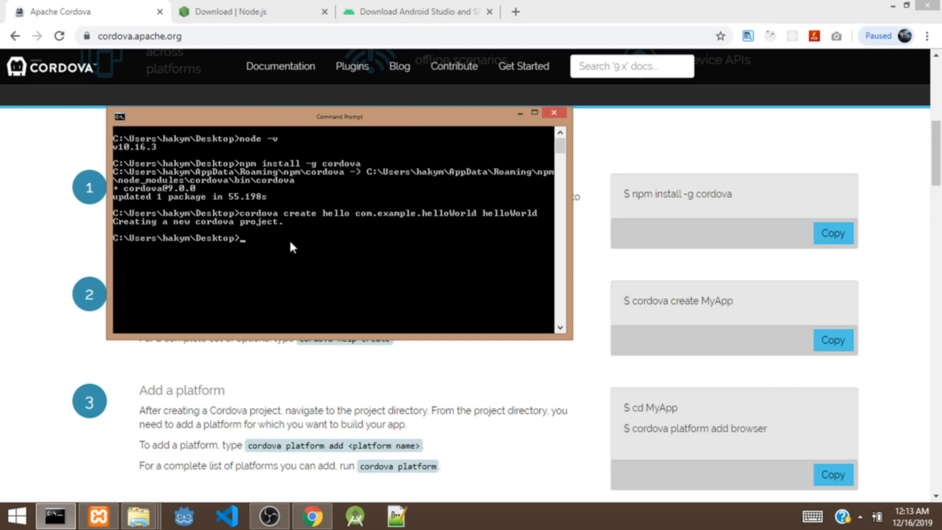
Step: Run 'cd hello' and 'code .' to open the project folder in VS Code
type("cd")
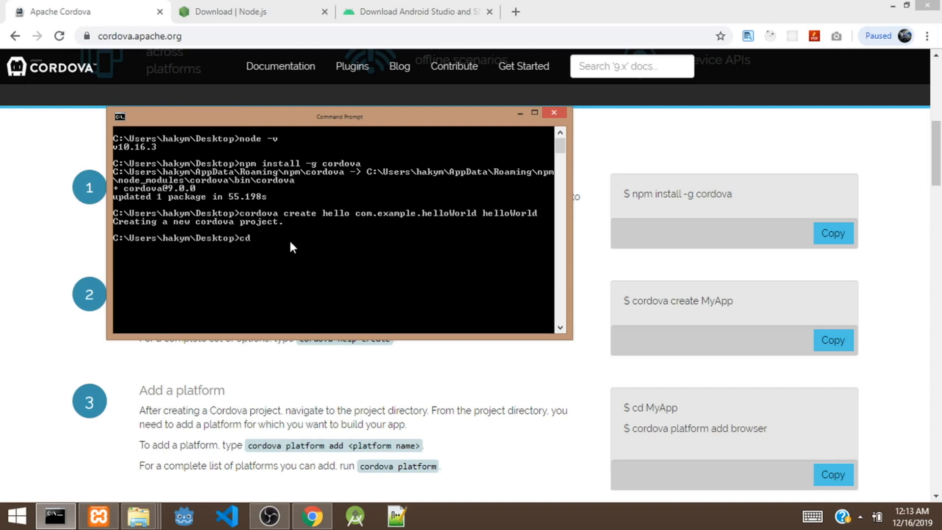
type("hello")
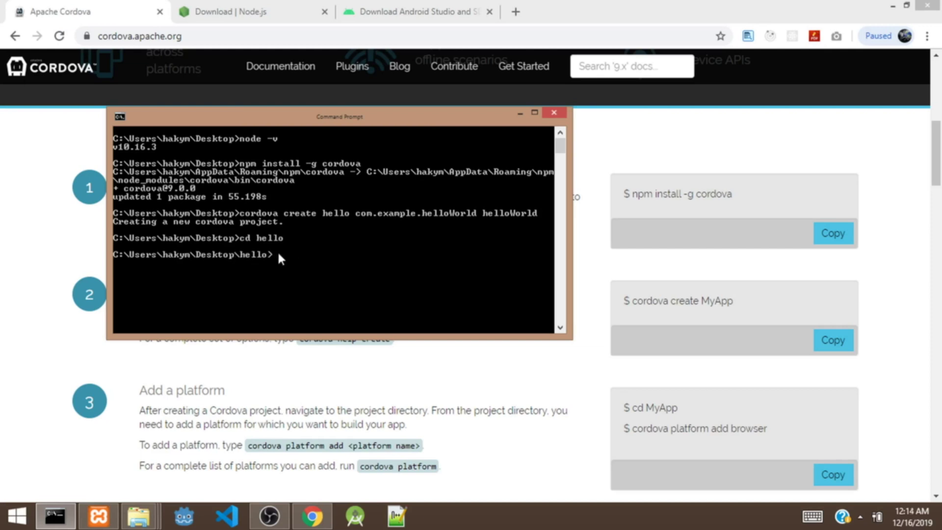
mouse_move(283, 262)
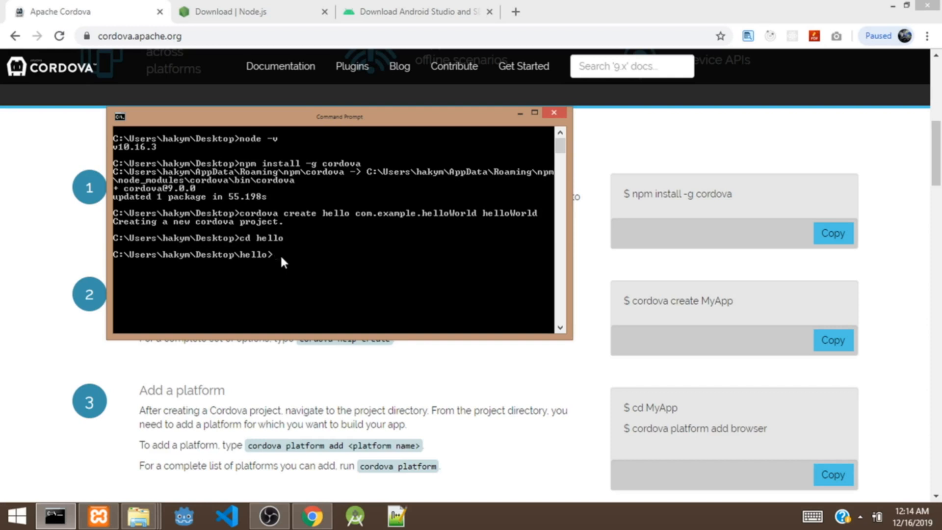
type("cod")
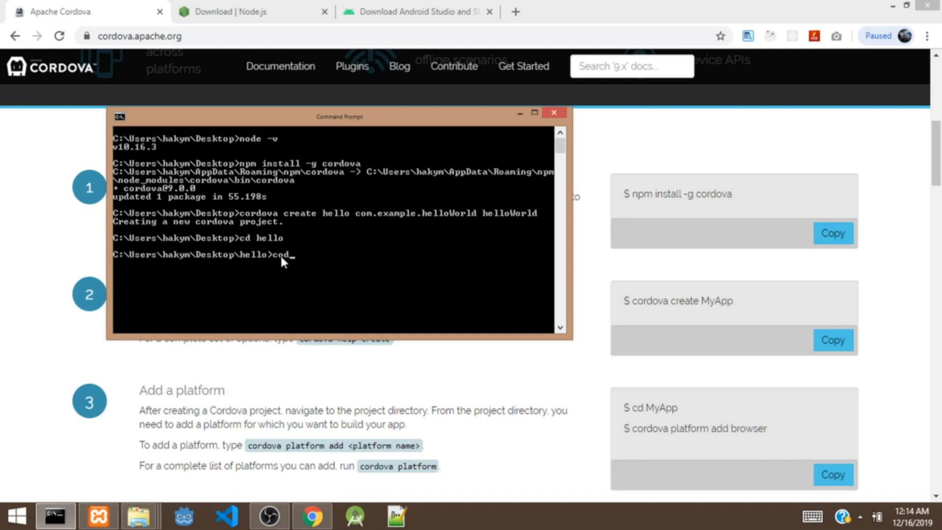
type("e .")
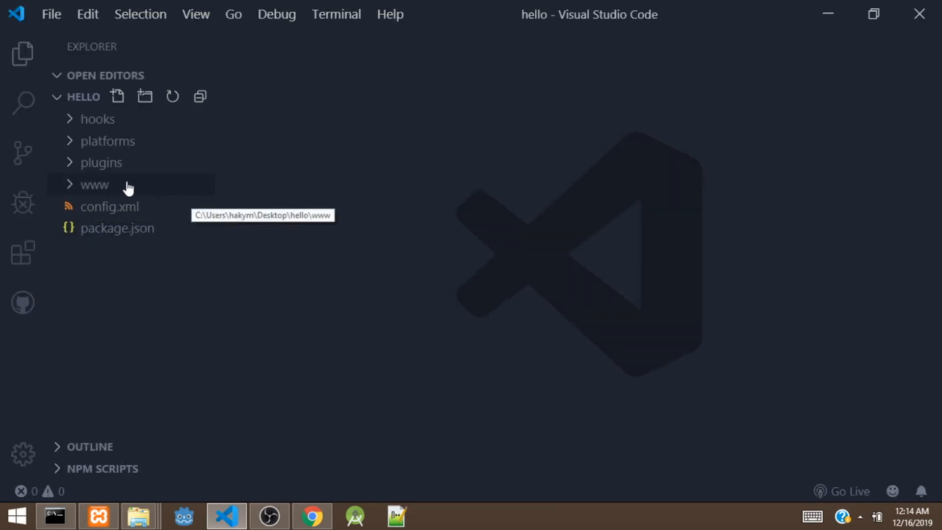
mouse_move(98, 188)
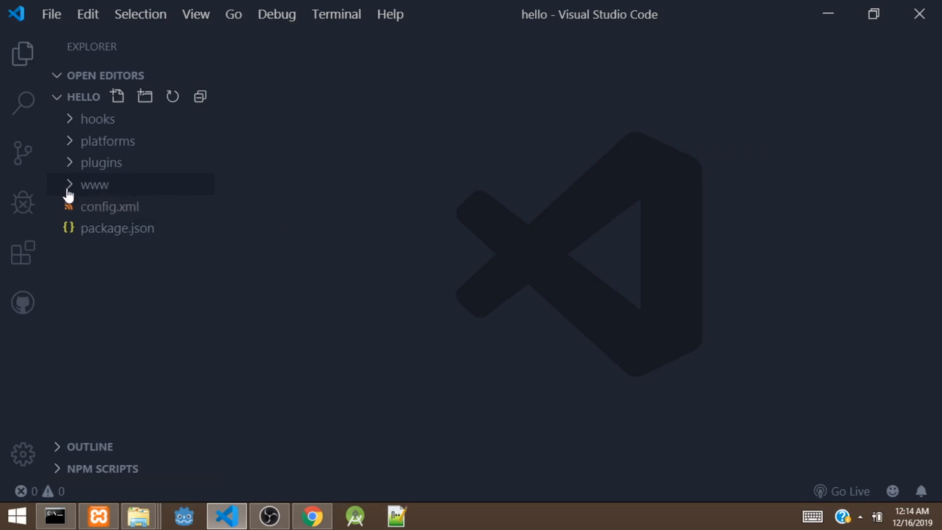
mouse_move(73, 191)
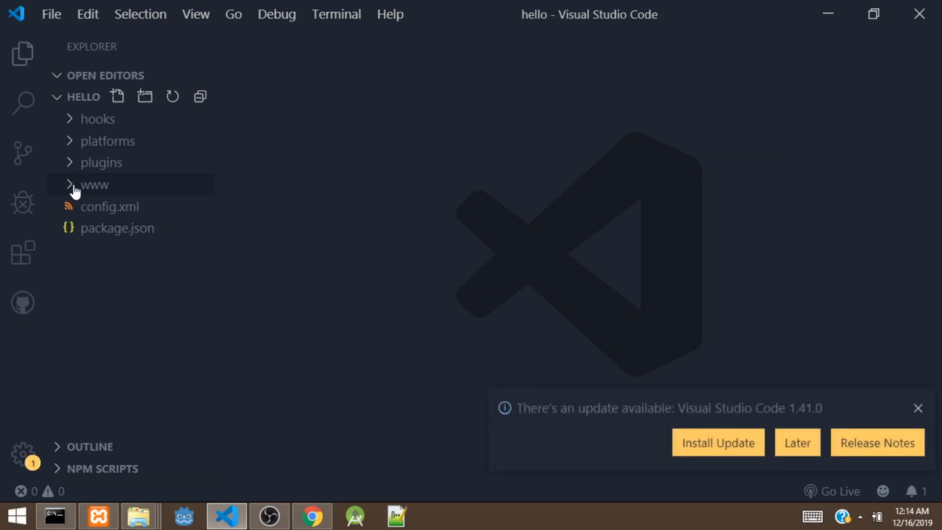
mouse_move(81, 193)
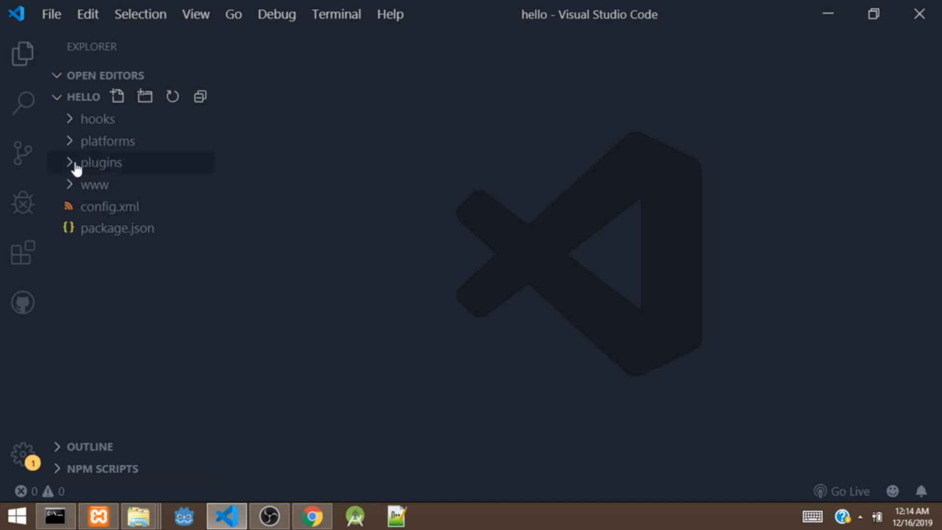
mouse_move(90, 168)
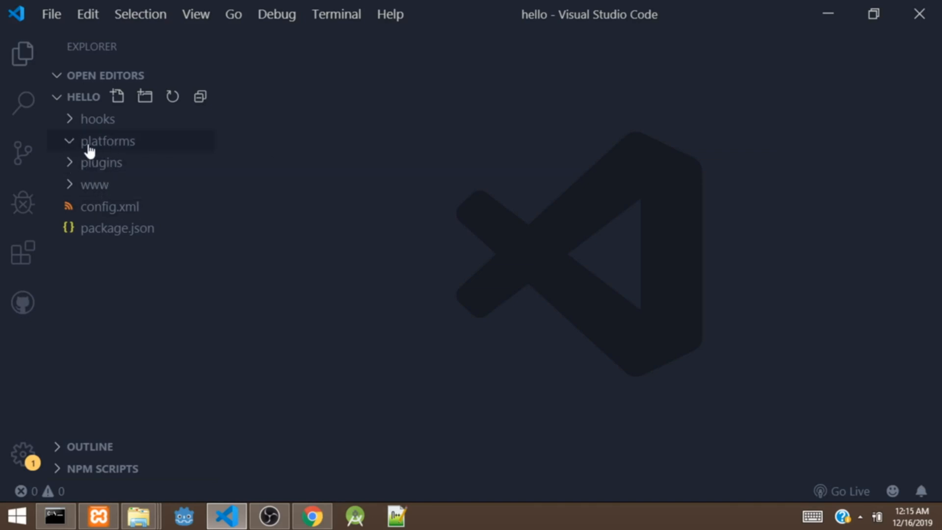
mouse_move(125, 151)
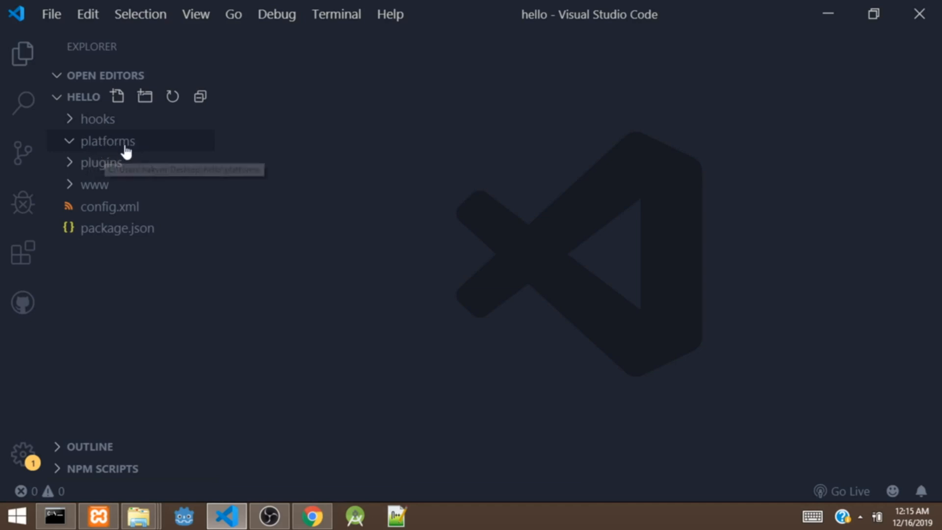
mouse_move(96, 119)
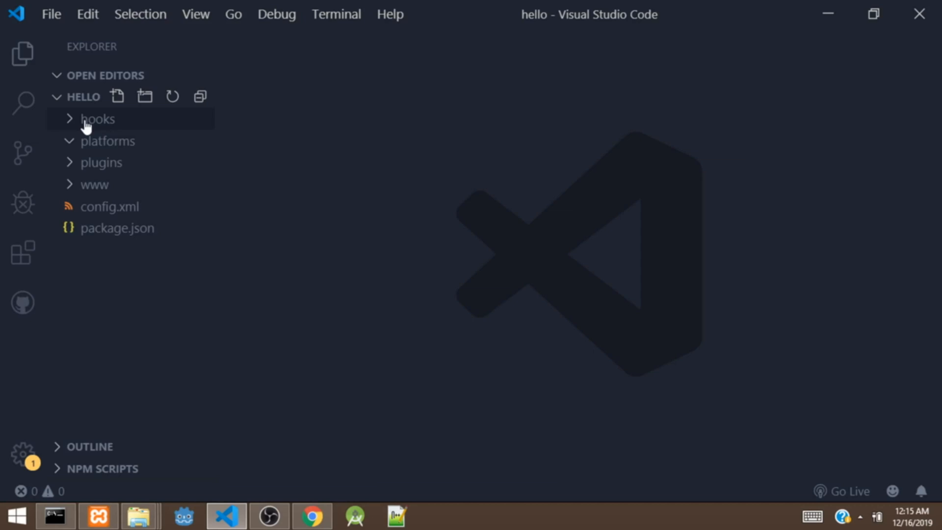
Step: Open package.json to view id com.example.helloworld, version 1.0.0 and Apache-2.0 license
left_click(118, 227)
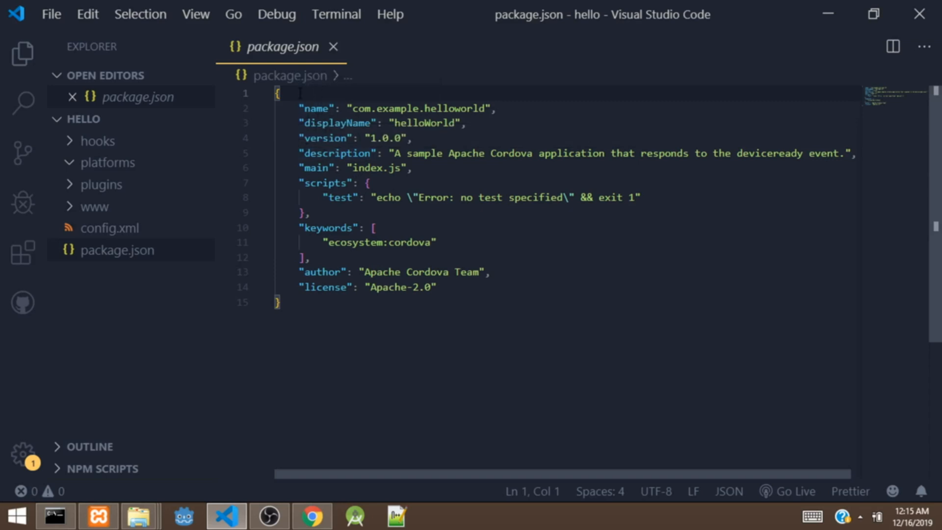
Step: Open config.xml to review it, then close its editor tab
left_click(110, 227)
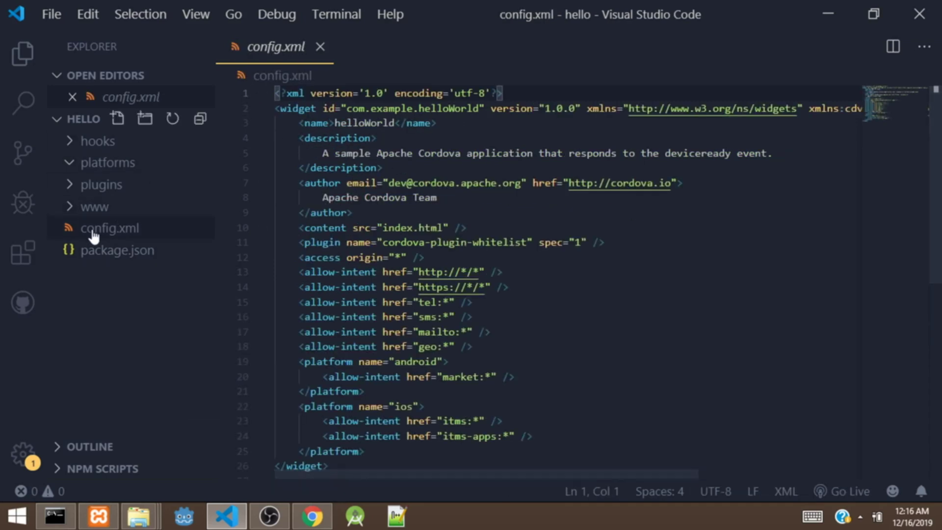
mouse_move(112, 233)
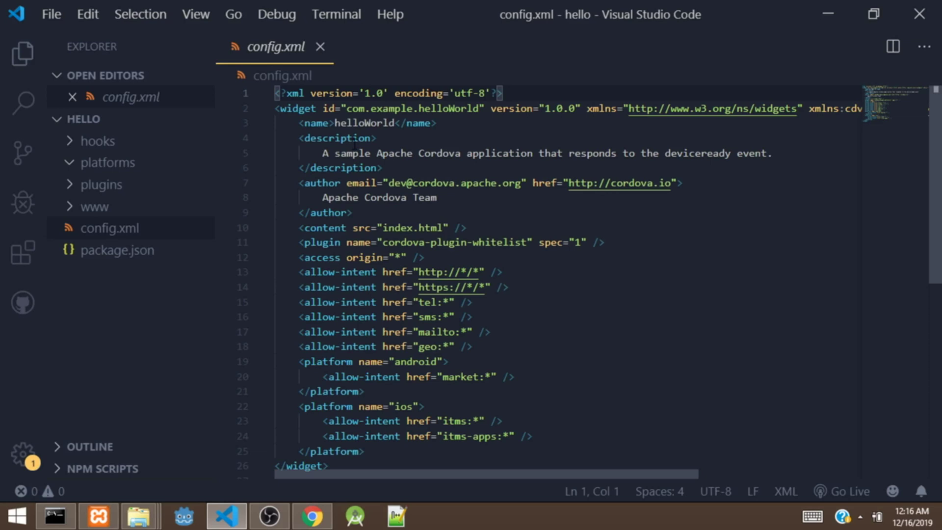
mouse_move(257, 88)
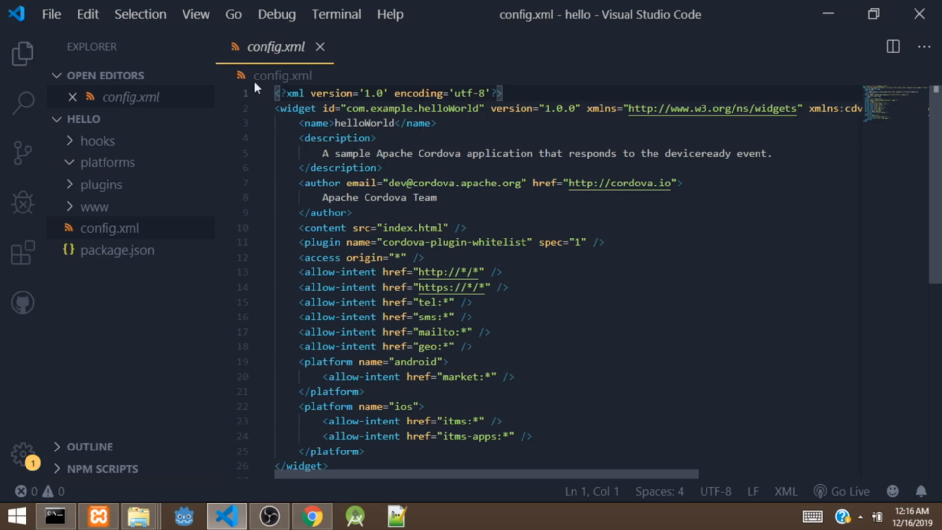
left_click(320, 47)
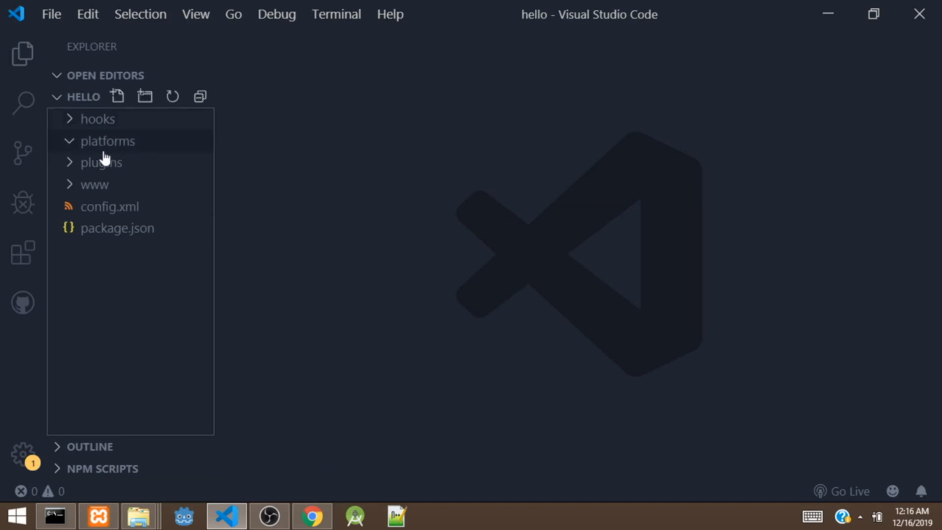
mouse_move(346, 219)
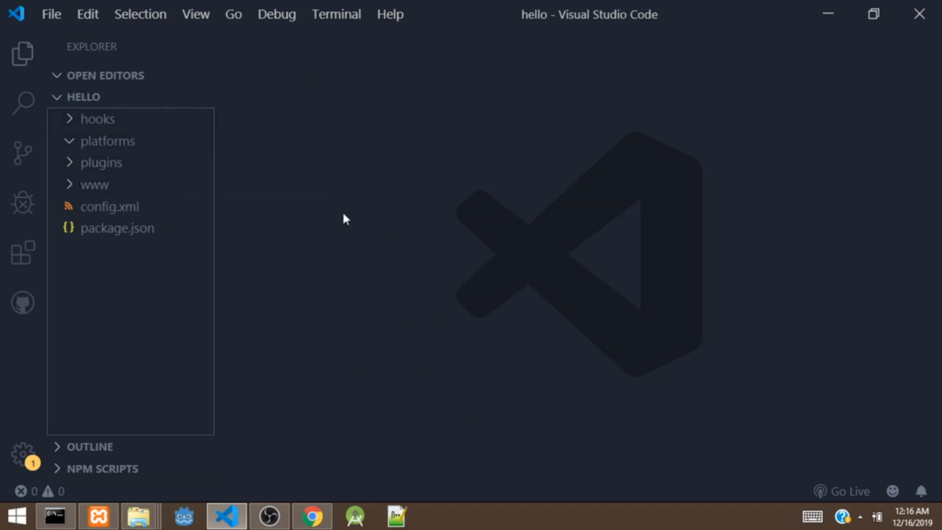
mouse_move(80, 184)
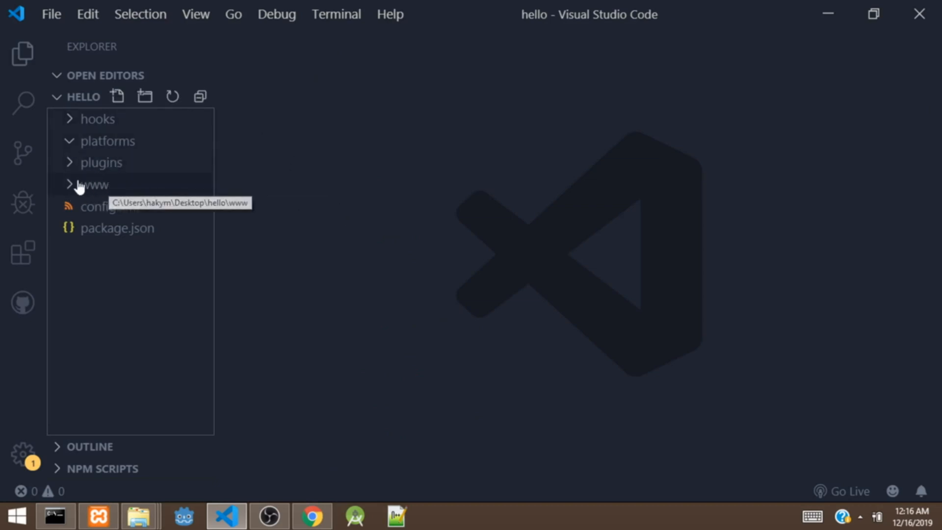
mouse_move(234, 14)
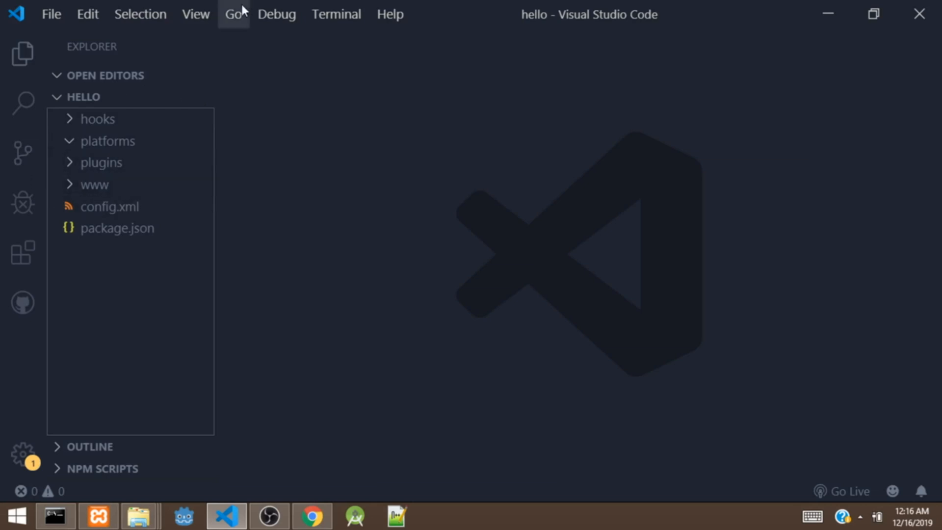
mouse_move(336, 14)
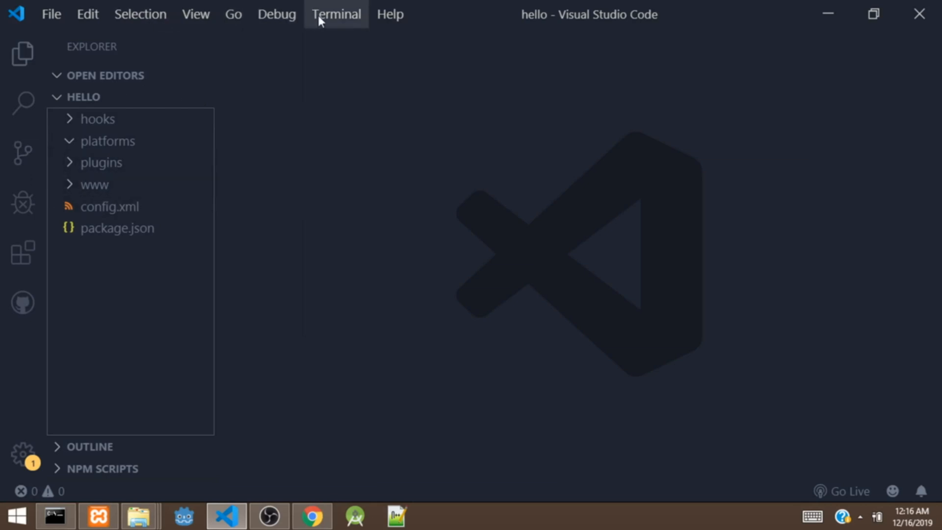
Step: Open the Terminal menu to start a bash terminal at ~/Desktop/hello
left_click(335, 14)
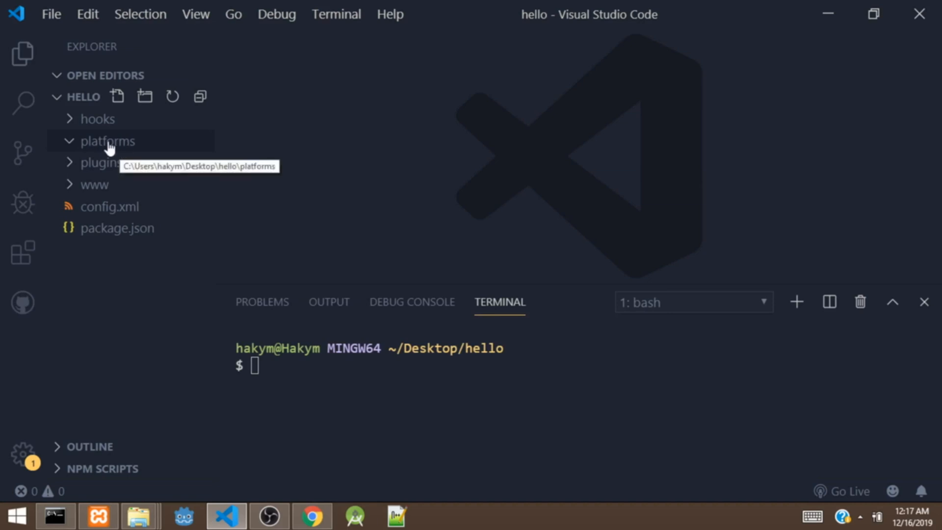
mouse_move(157, 146)
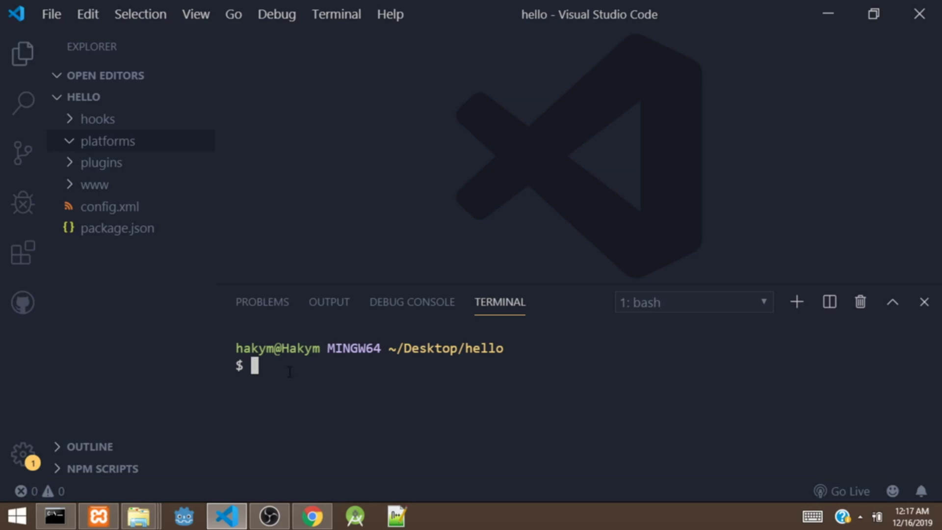
Step: Run 'cordova platform add android' in the integrated terminal
type("cordo")
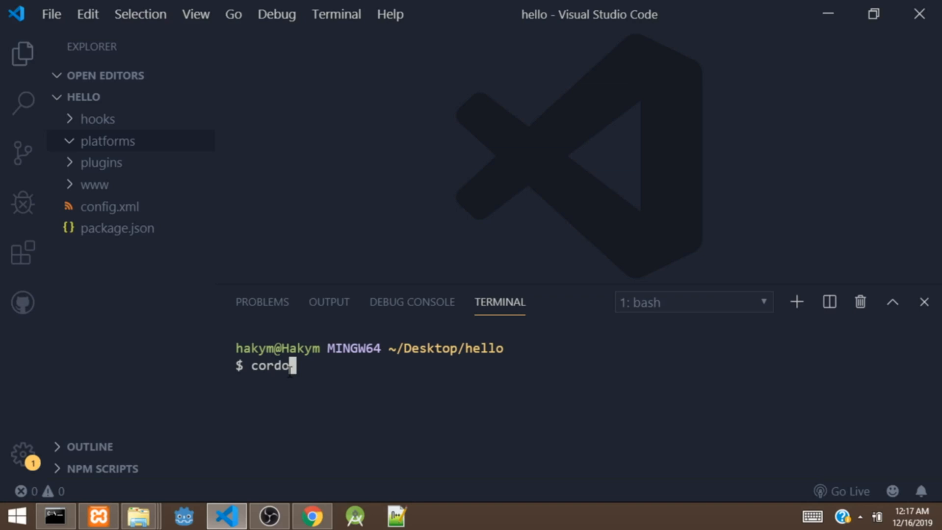
type("va plat")
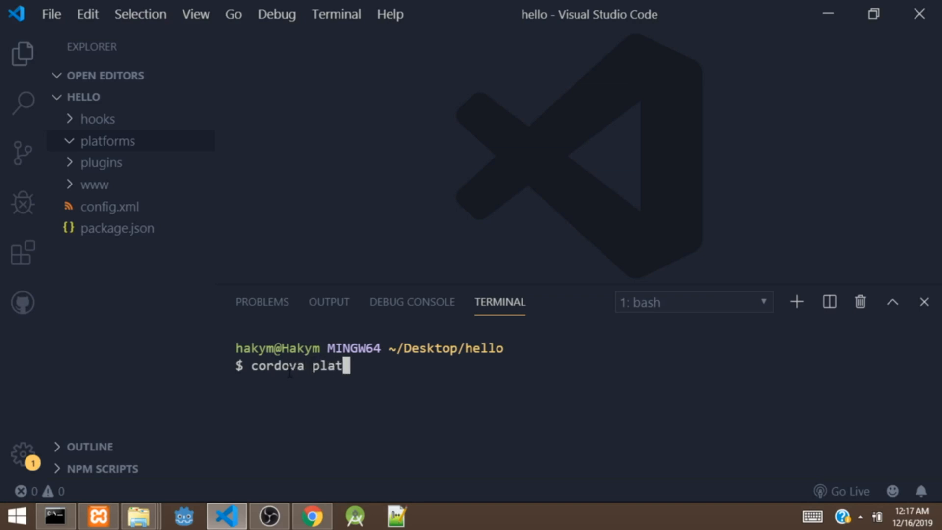
type("form")
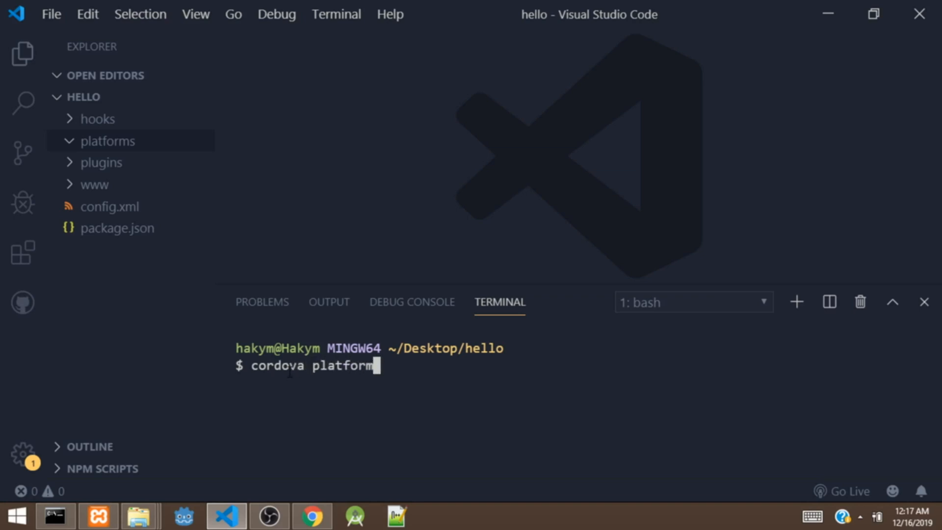
type("add android")
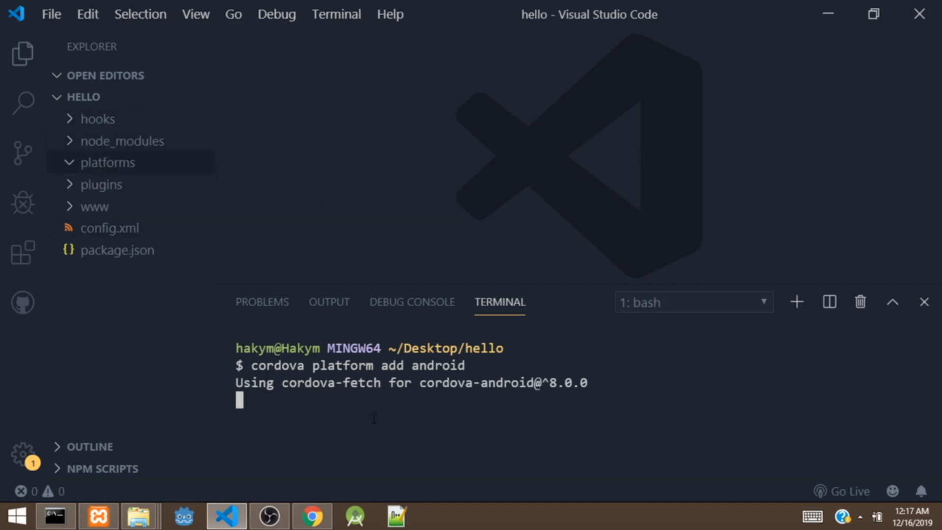
mouse_move(138, 170)
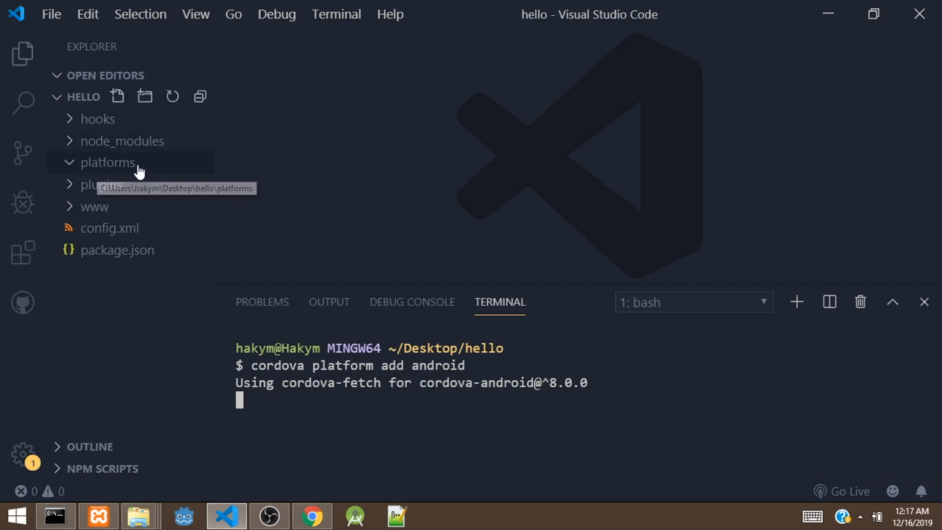
mouse_move(384, 187)
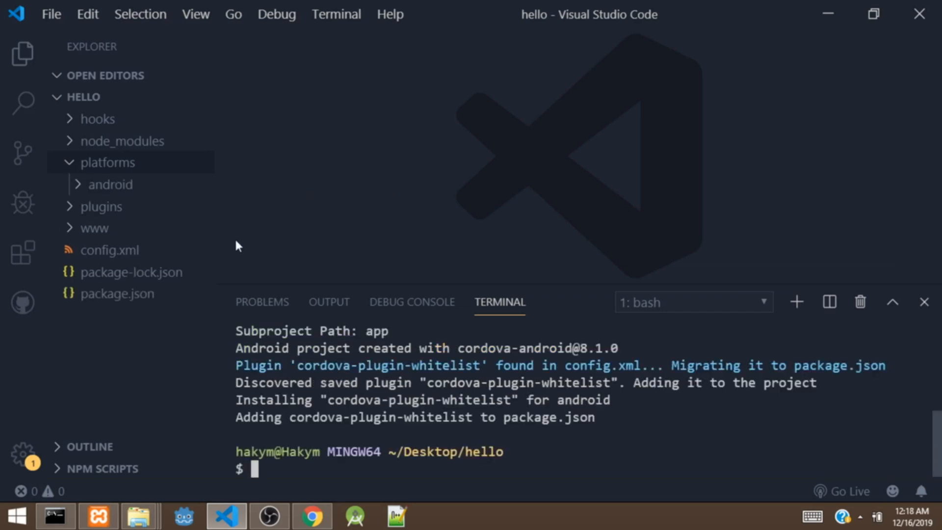
mouse_move(135, 174)
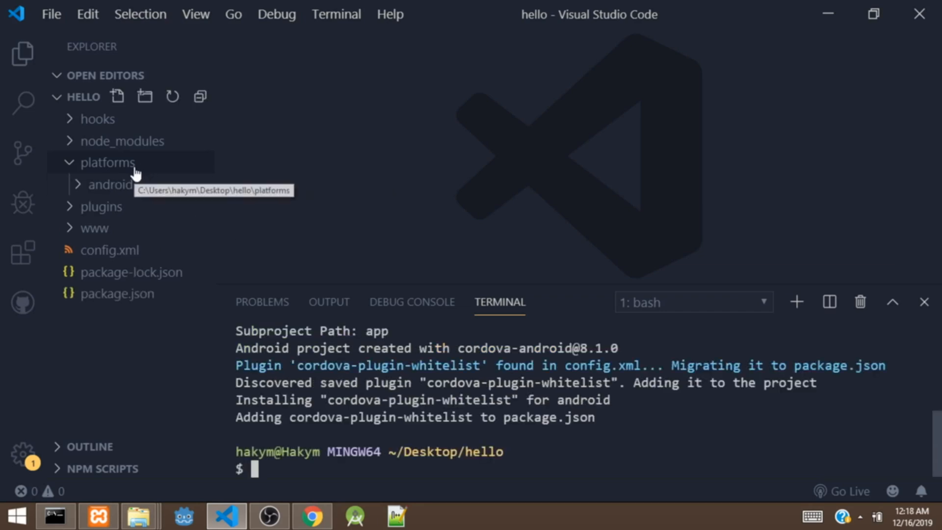
mouse_move(174, 177)
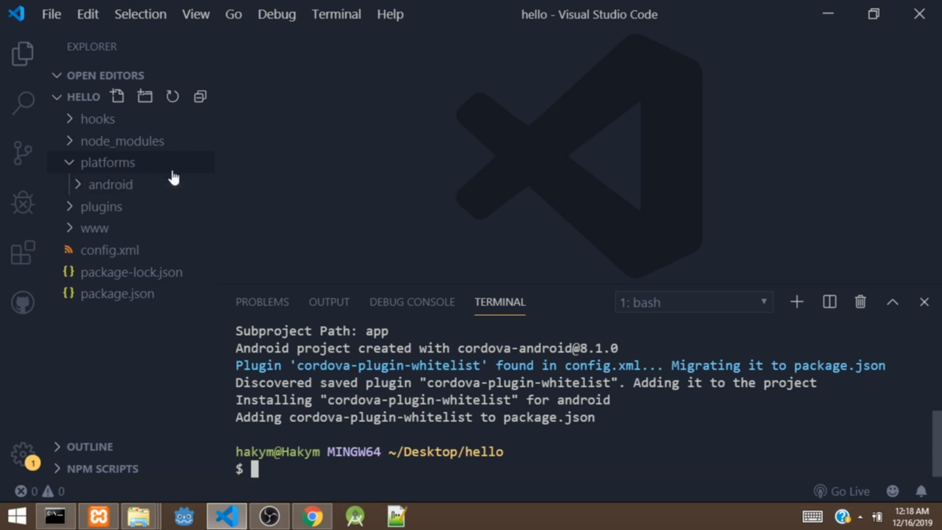
mouse_move(281, 471)
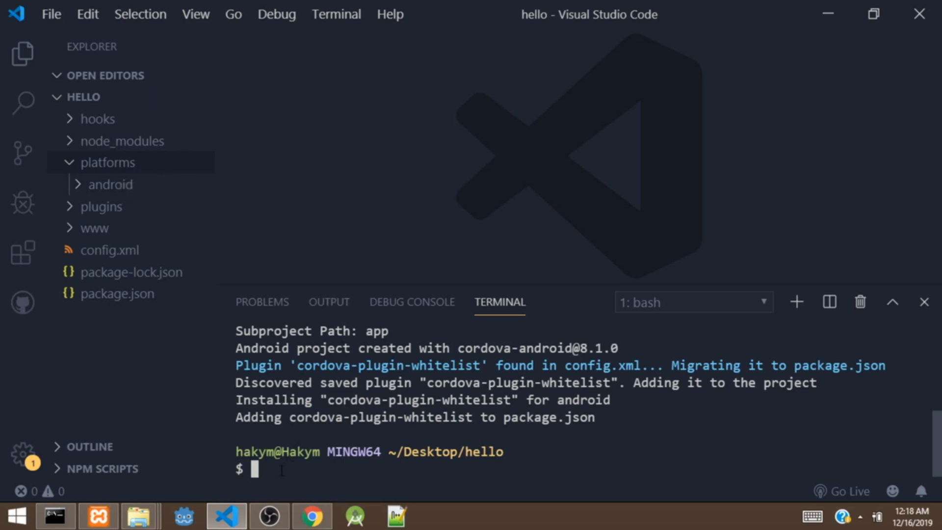
mouse_move(140, 236)
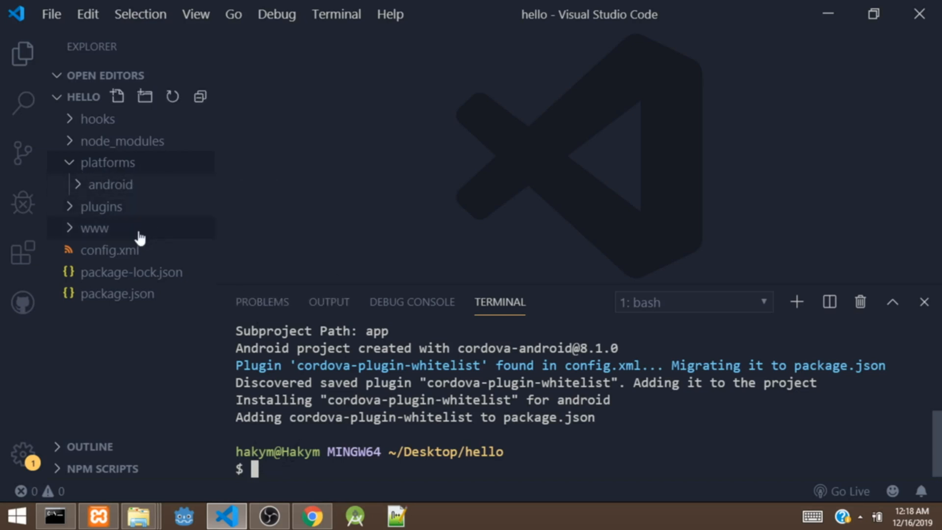
Step: Open www/index.html and scroll down through its contents
left_click(94, 227)
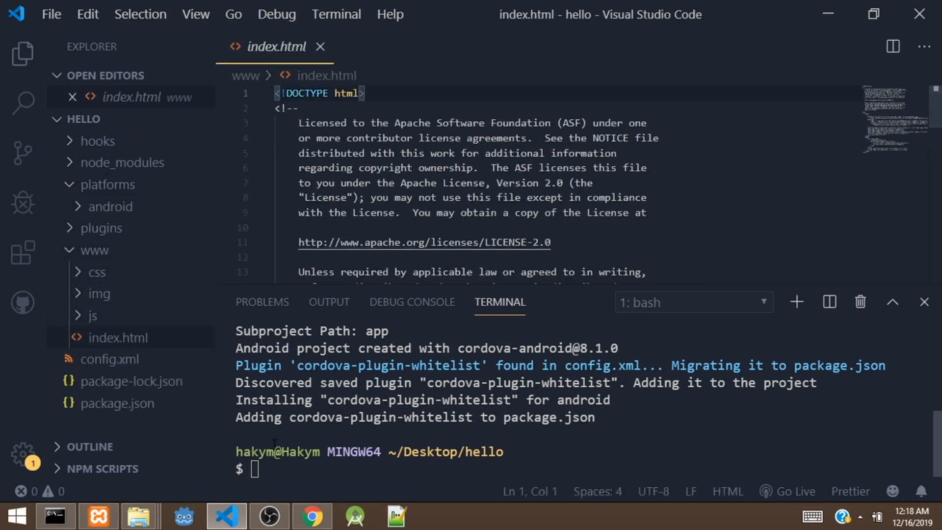
scroll("down", 3)
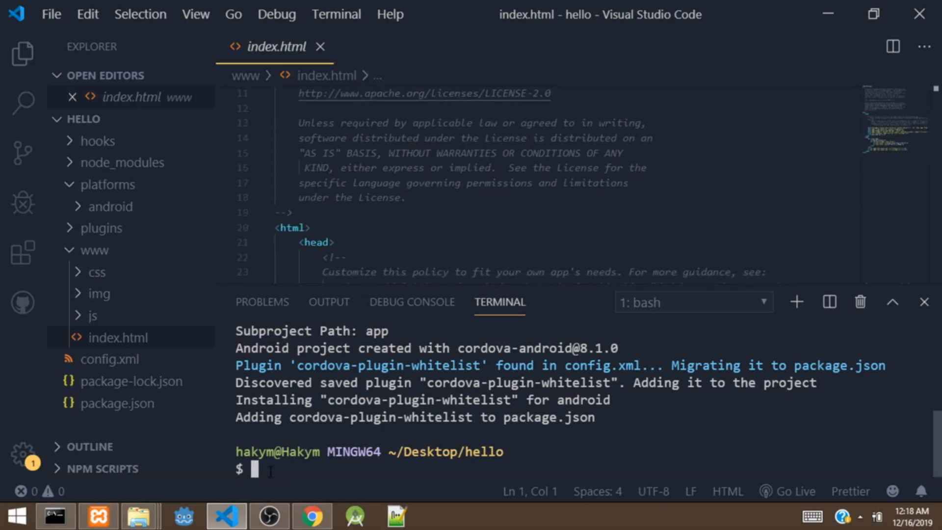
Step: Run 'cordova build android' in the terminal to produce the debug APK
type("cordova b")
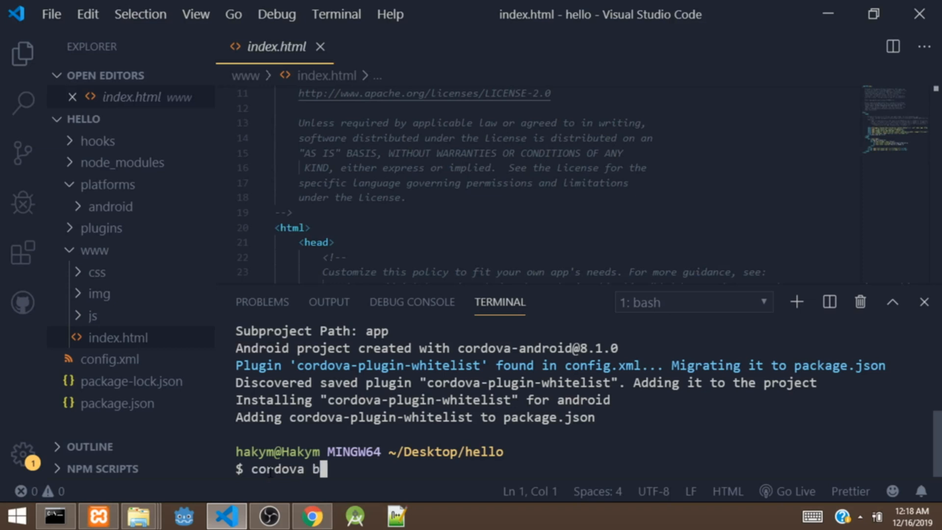
type("uild")
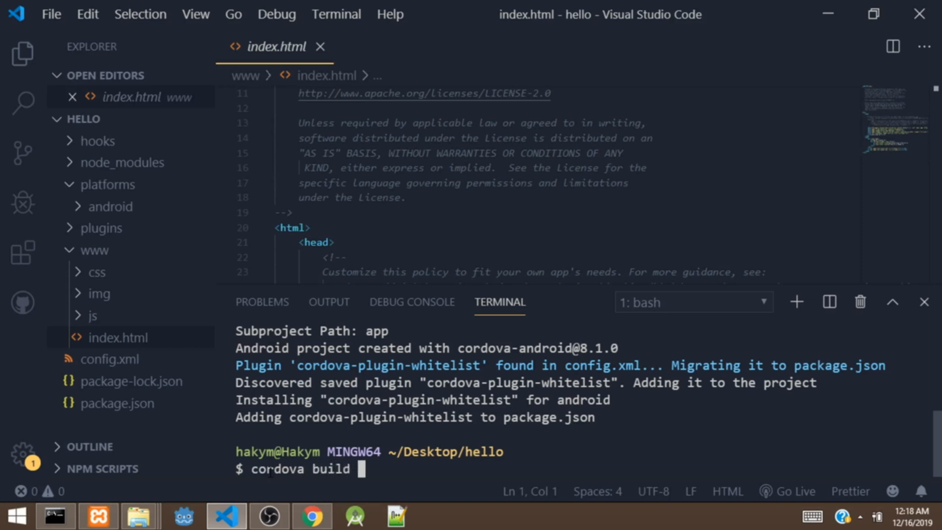
type("android")
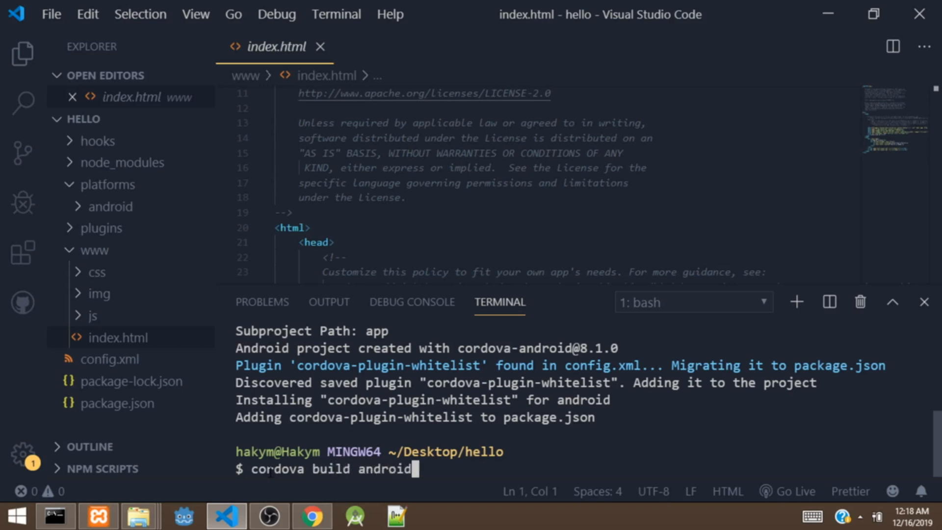
key("Return")
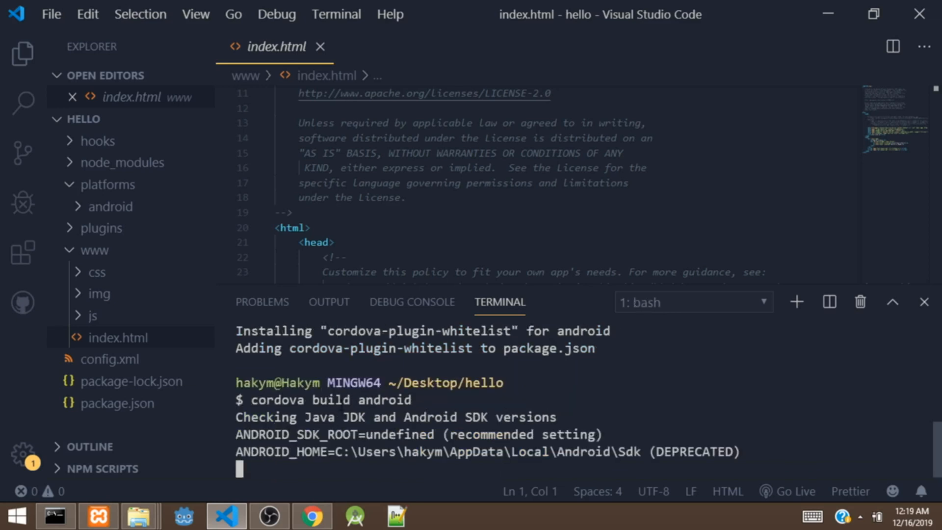
mouse_move(233, 234)
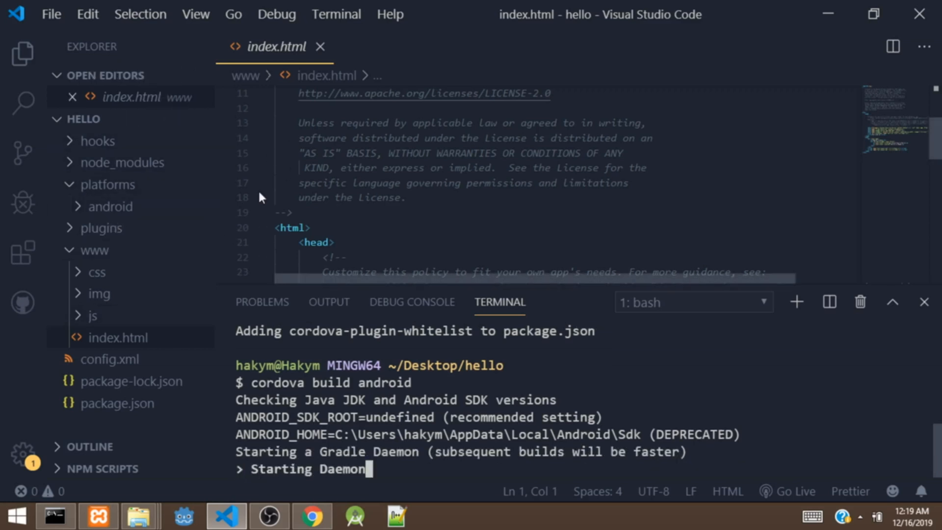
mouse_move(159, 144)
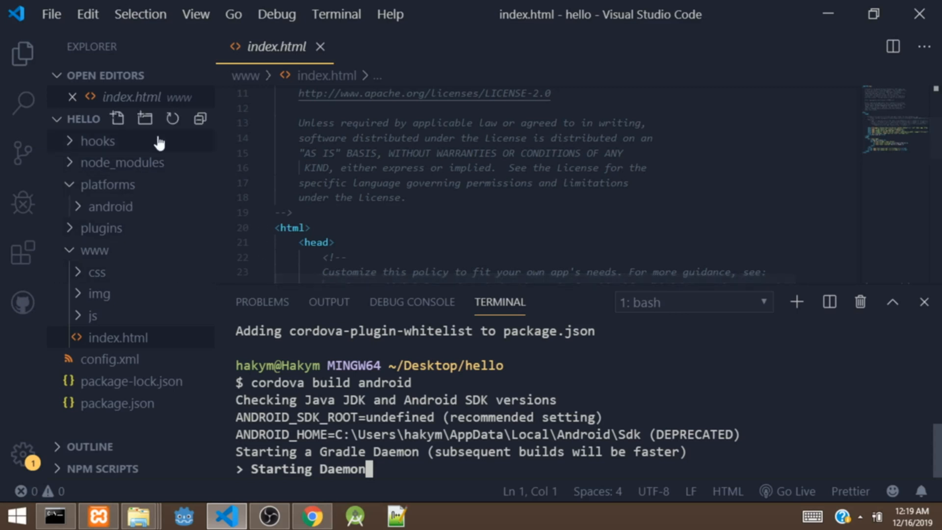
mouse_move(183, 128)
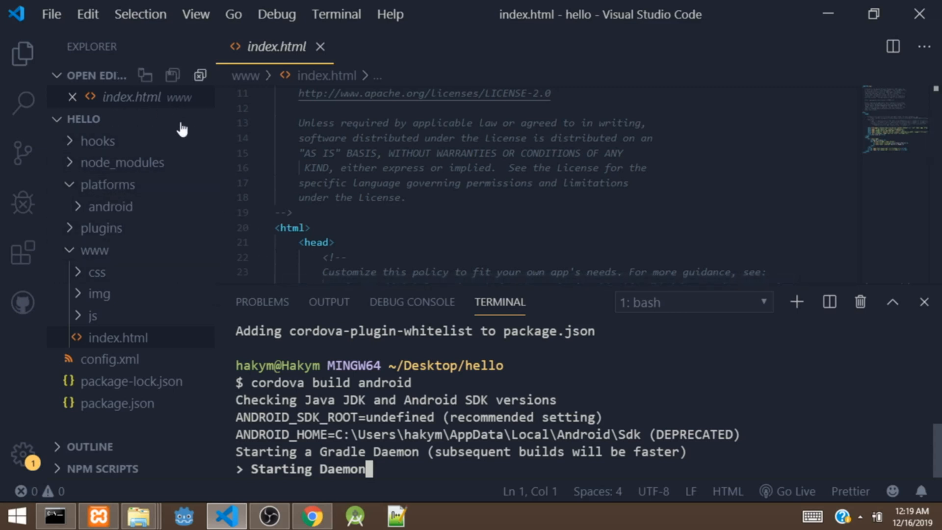
mouse_move(163, 190)
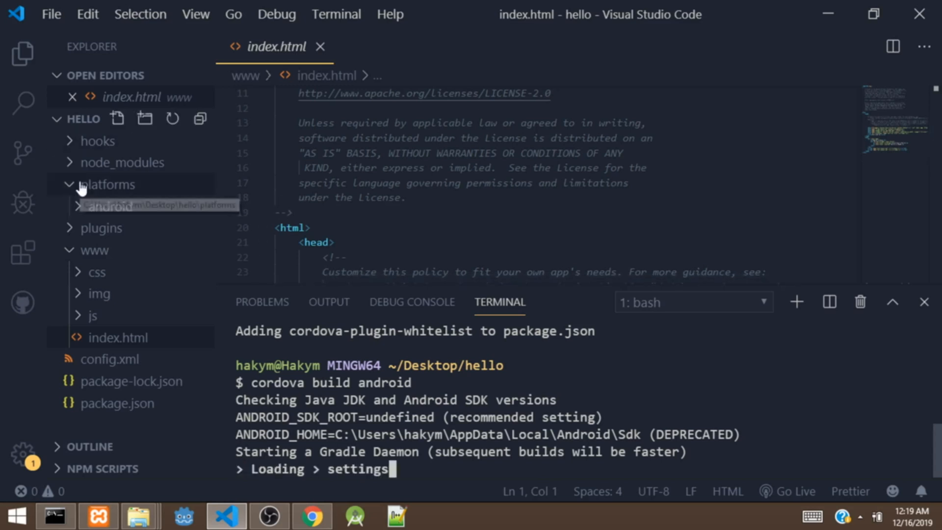
mouse_move(102, 236)
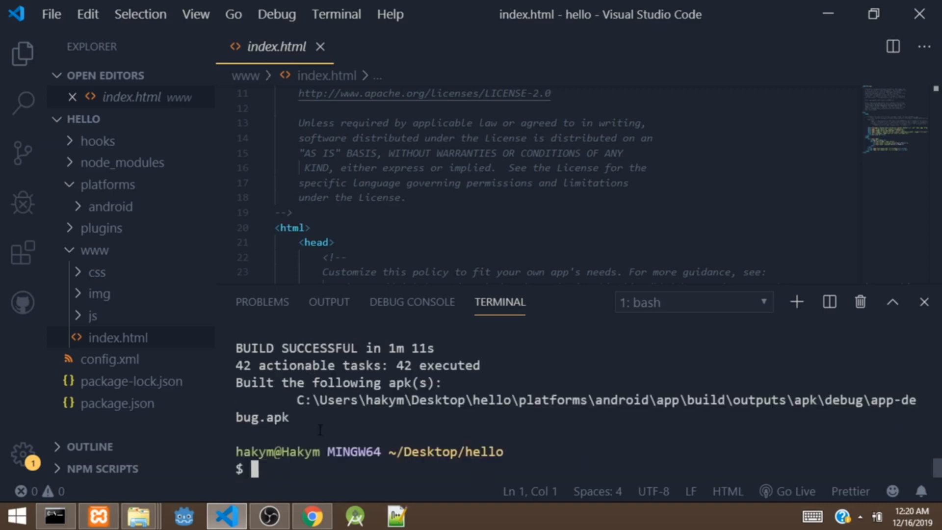
mouse_move(669, 415)
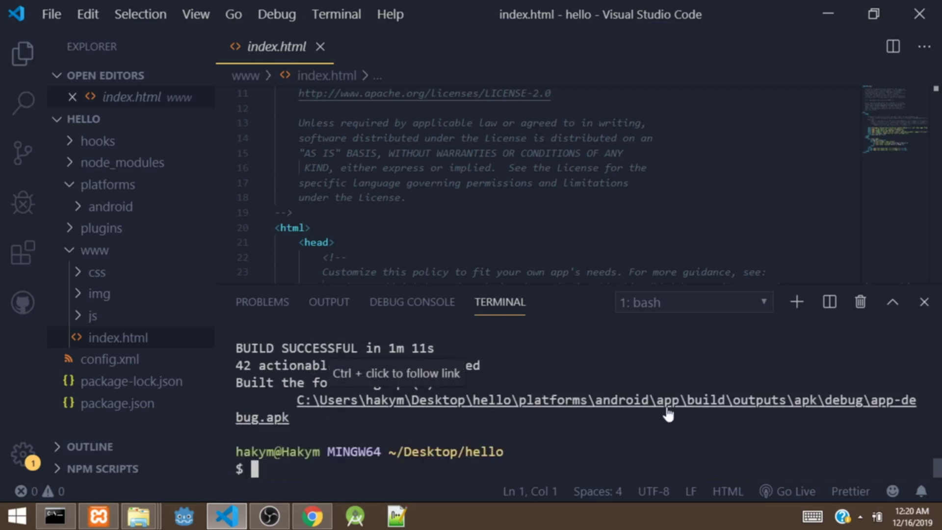
mouse_move(763, 389)
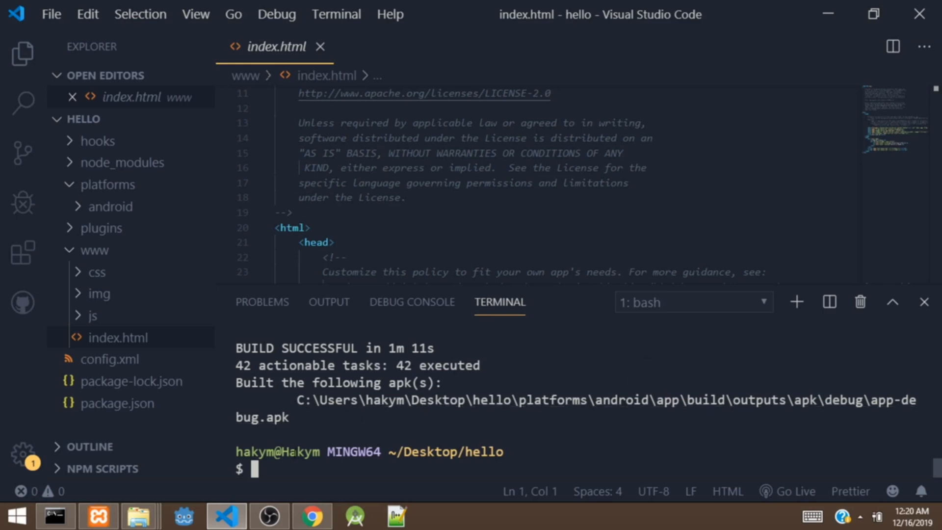
Step: Run 'cordova run android' in the terminal to launch the app on the emulator
type("cordova")
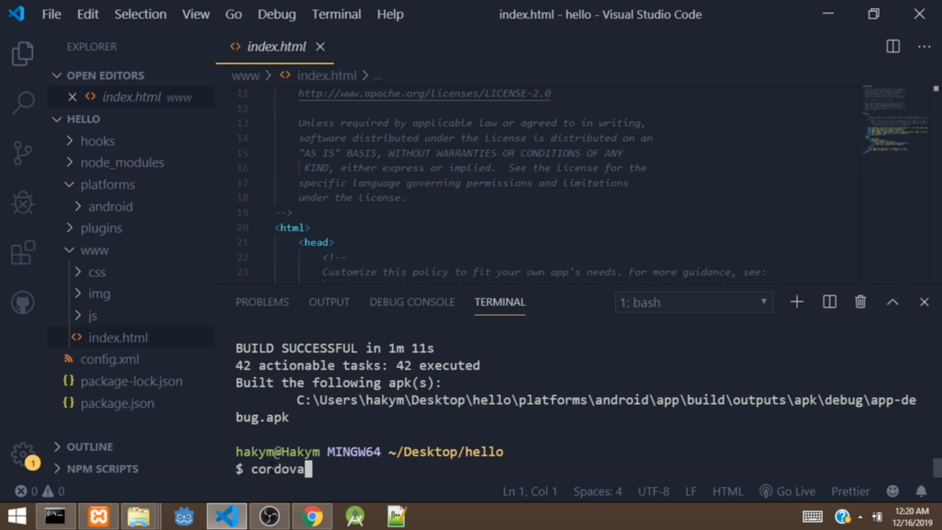
type("run")
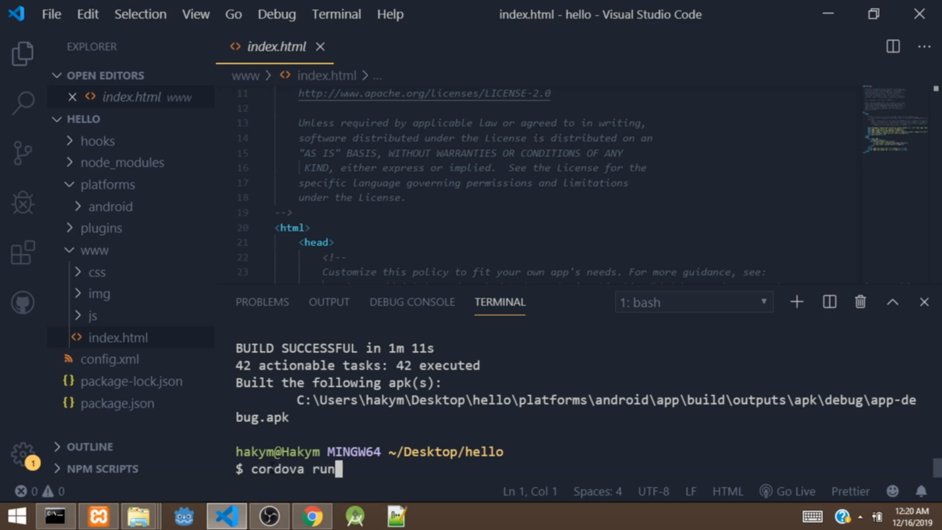
type("androd")
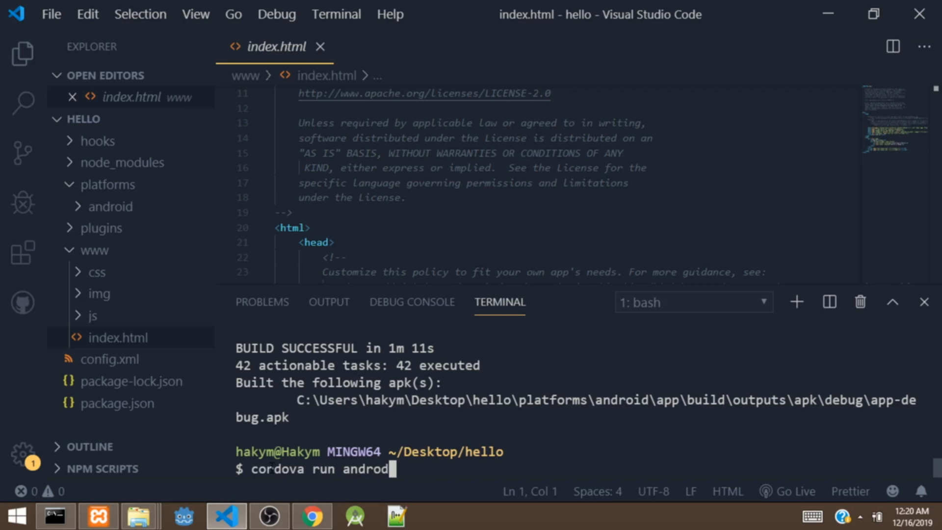
key("Return")
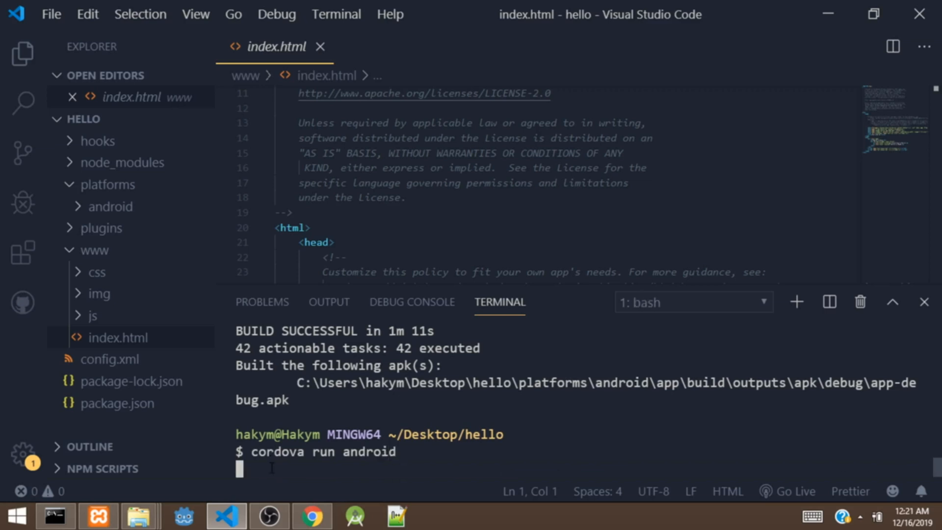